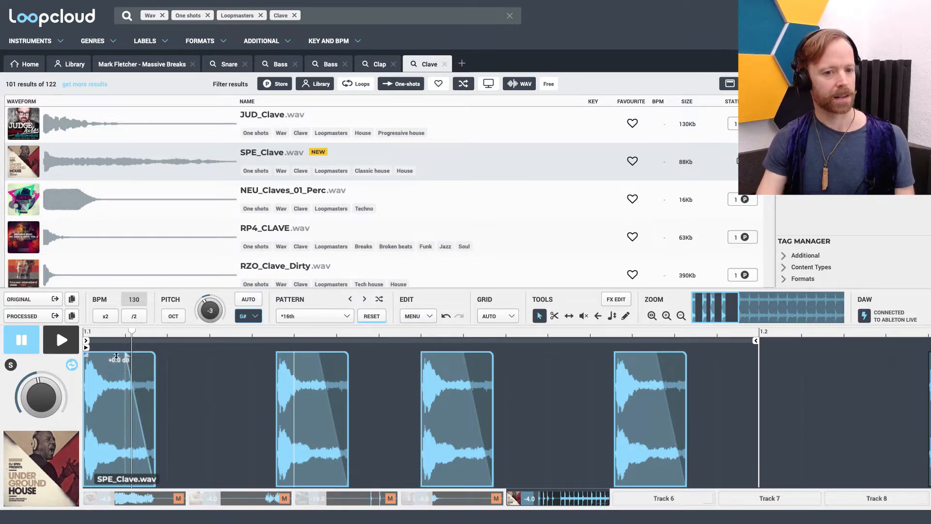
{"action": "mouse_move", "coordinate": [242, 438]}
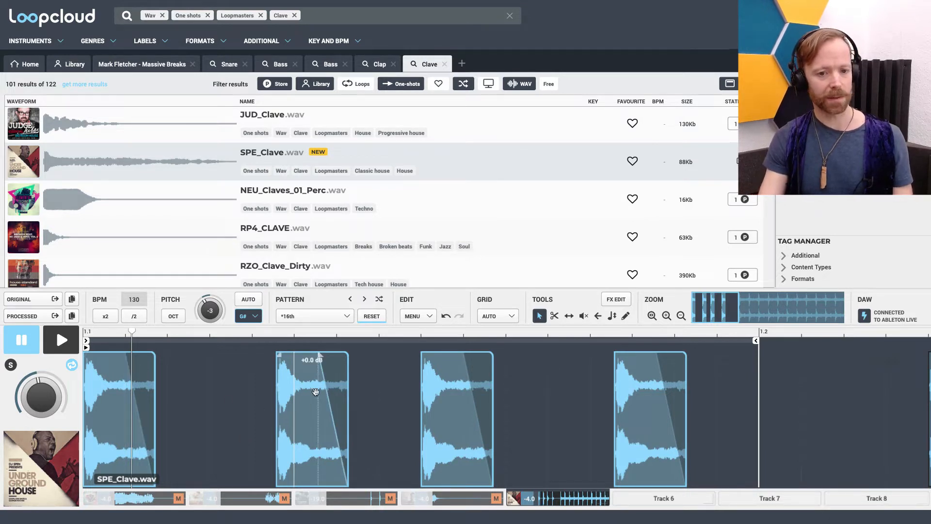
{"action": "mouse_move", "coordinate": [295, 380]}
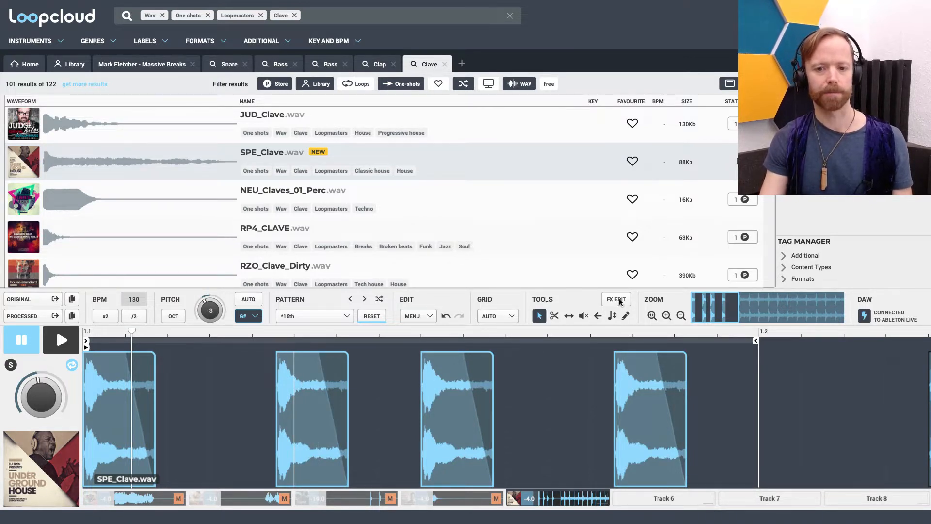
Step: Add the Filter > LFOs > 4ths preset to the SPE_Clave pattern's effects chain
{"action": "left_click", "coordinate": [615, 298]}
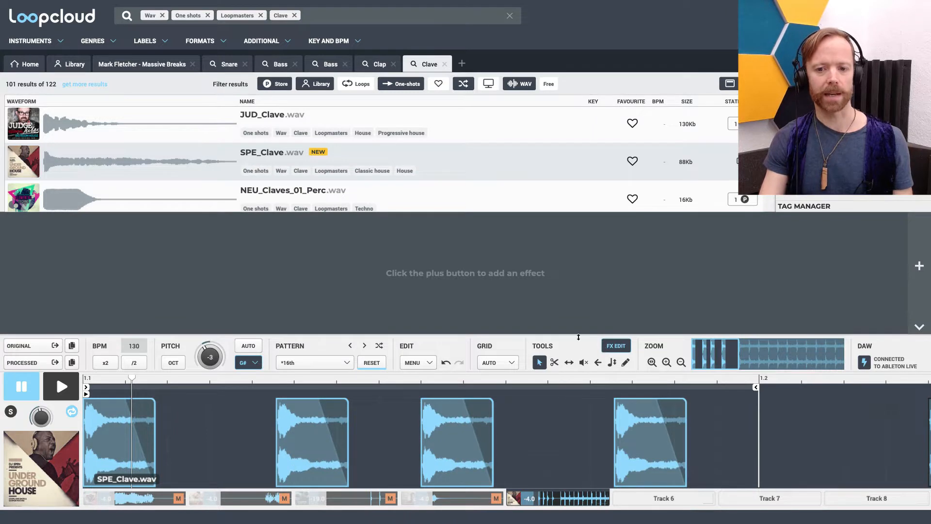
{"action": "left_click", "coordinate": [920, 266]}
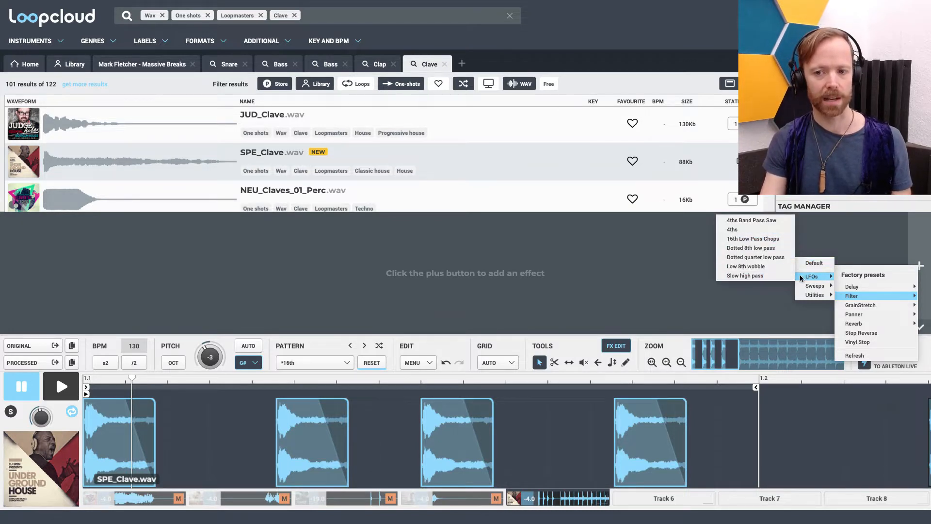
{"action": "mouse_move", "coordinate": [731, 228]}
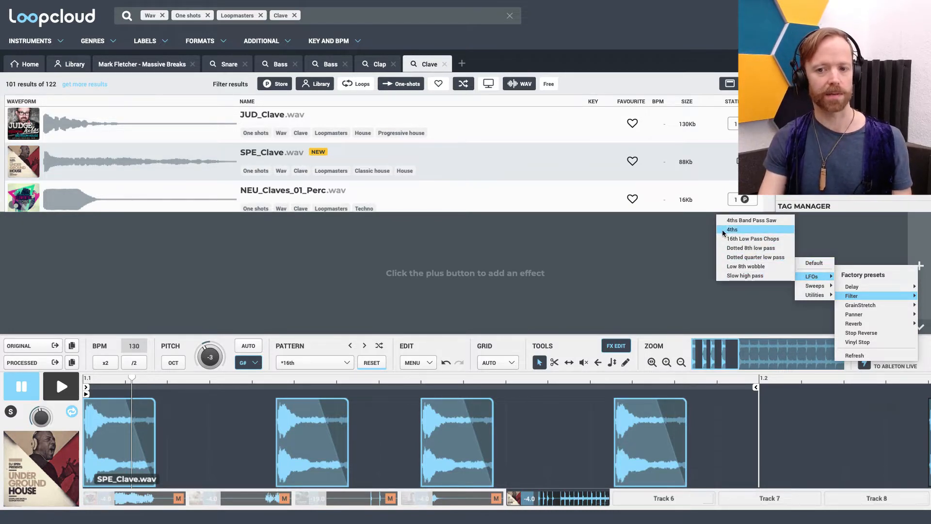
{"action": "left_click", "coordinate": [731, 229]}
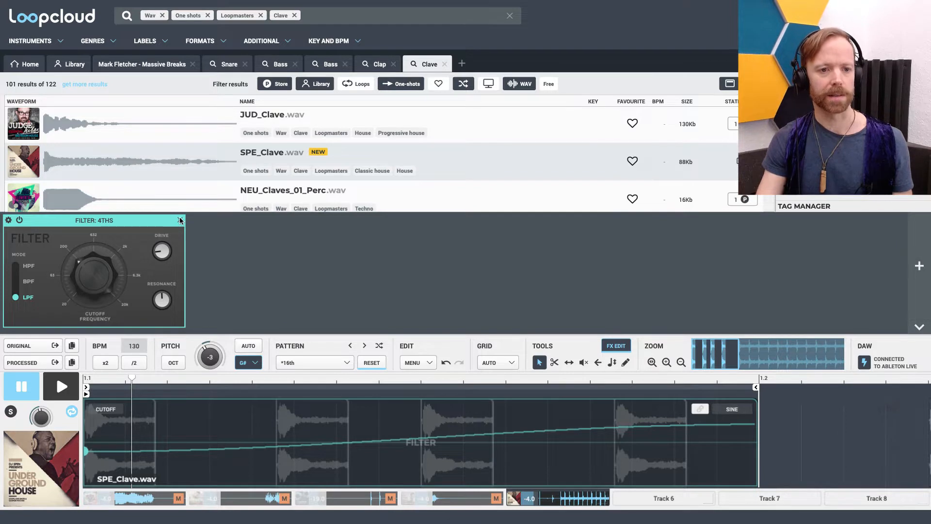
Step: Replace the 4ths filter with the 16th Low Pass Chops preset and audition the clave
{"action": "left_click", "coordinate": [180, 220]}
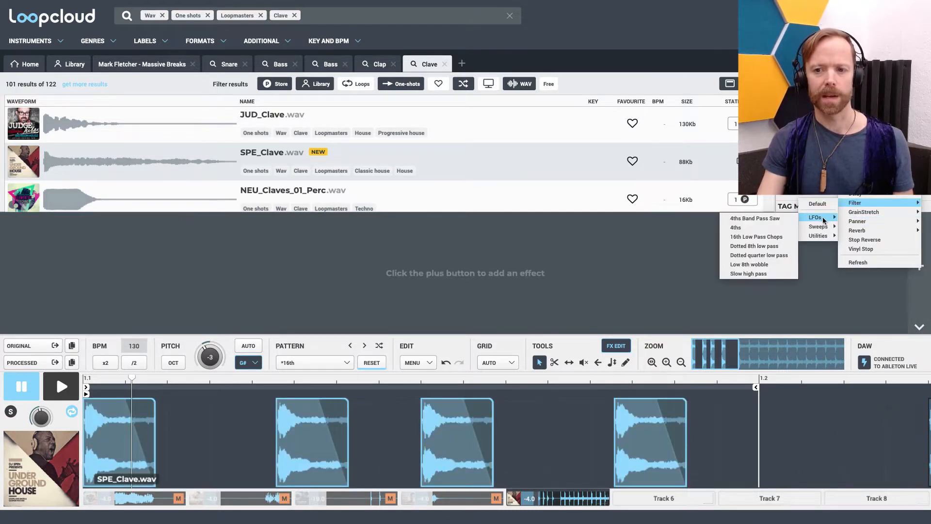
{"action": "mouse_move", "coordinate": [757, 236]}
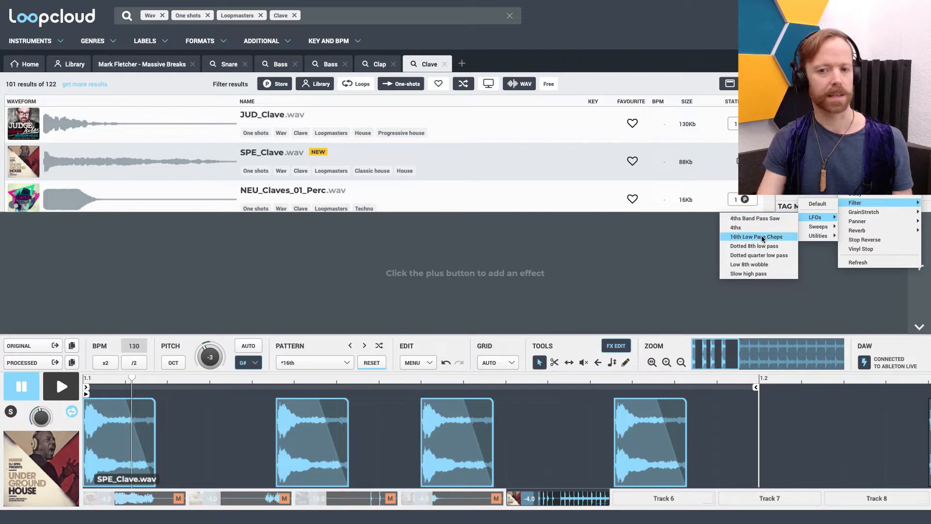
{"action": "left_click", "coordinate": [757, 236]}
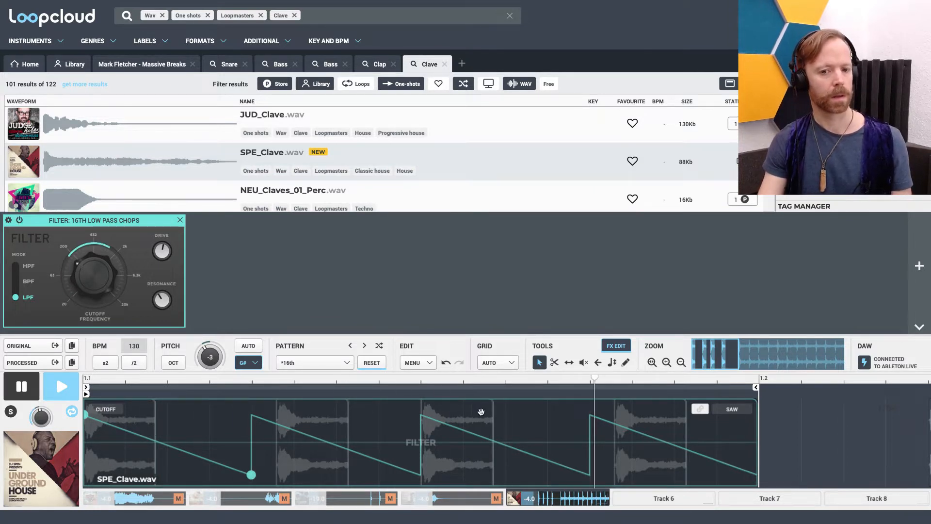
{"action": "left_click", "coordinate": [61, 387]}
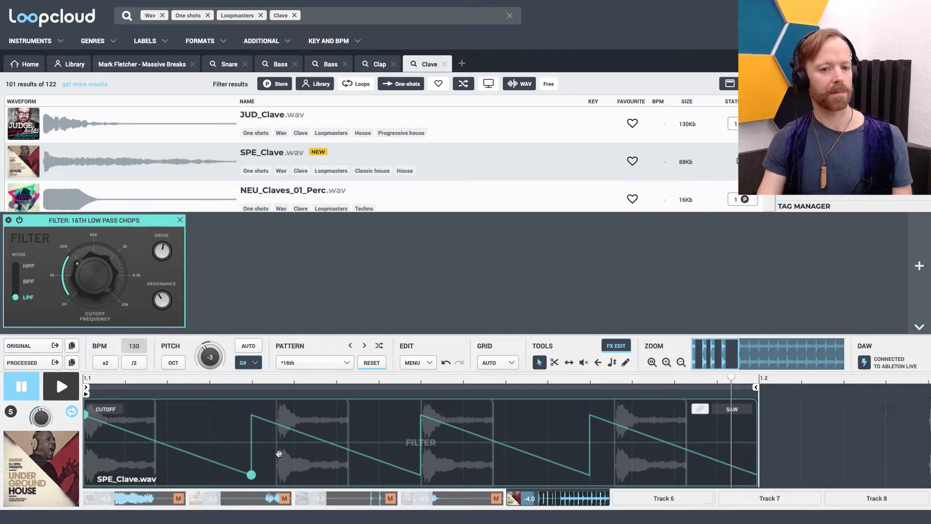
{"action": "mouse_move", "coordinate": [121, 445]}
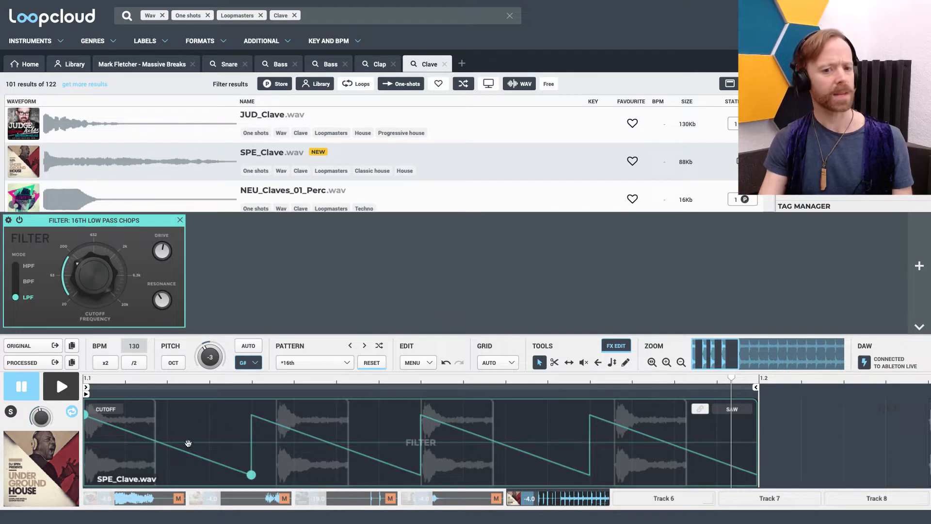
{"action": "mouse_move", "coordinate": [387, 336]}
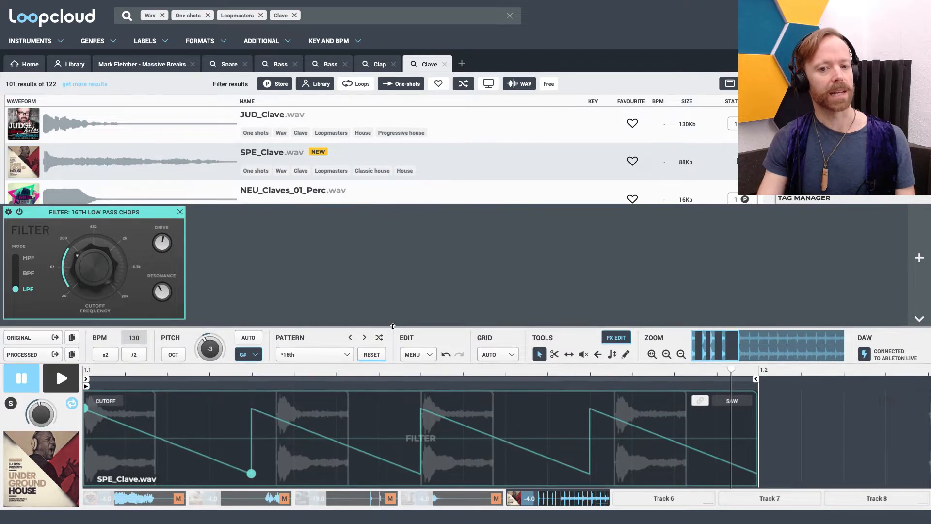
Step: Load the Filter Default preset, then view the cutoff lane's modulation shape options
{"action": "left_click", "coordinate": [179, 212]}
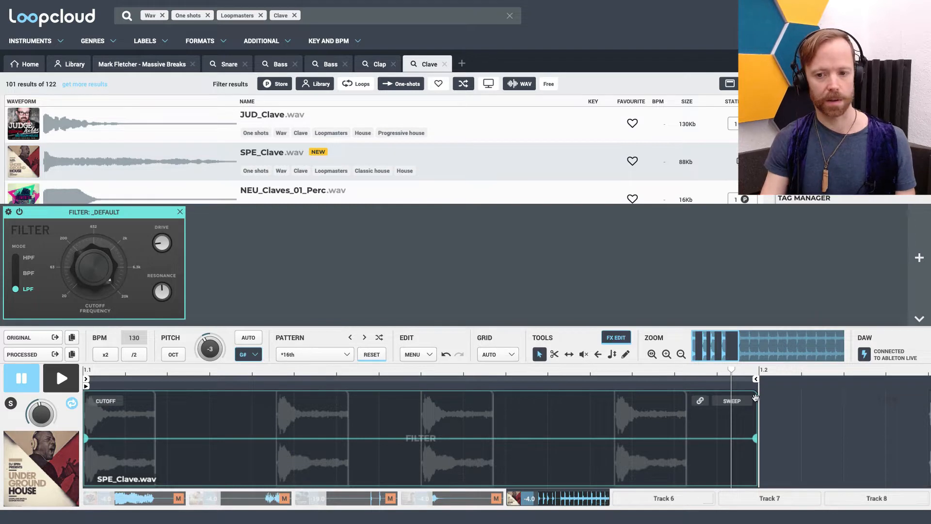
{"action": "left_click", "coordinate": [733, 401]}
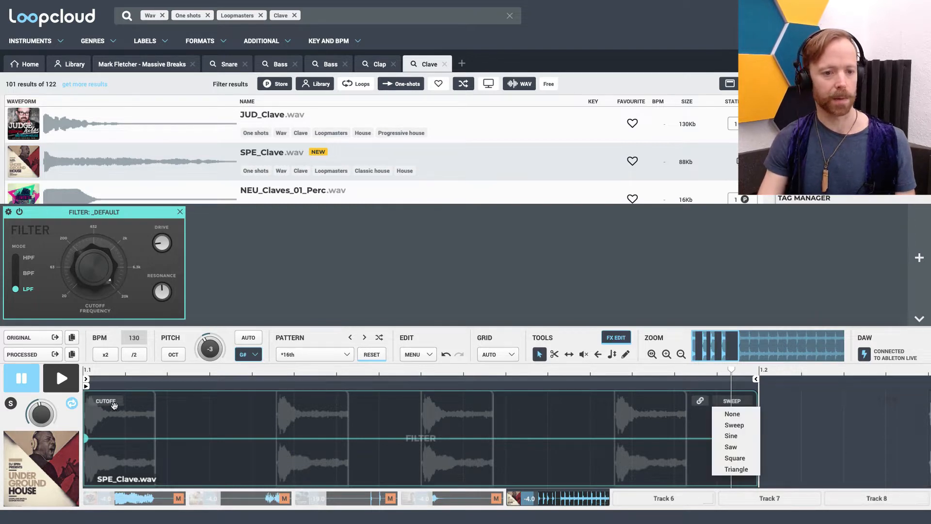
{"action": "mouse_move", "coordinate": [722, 402]}
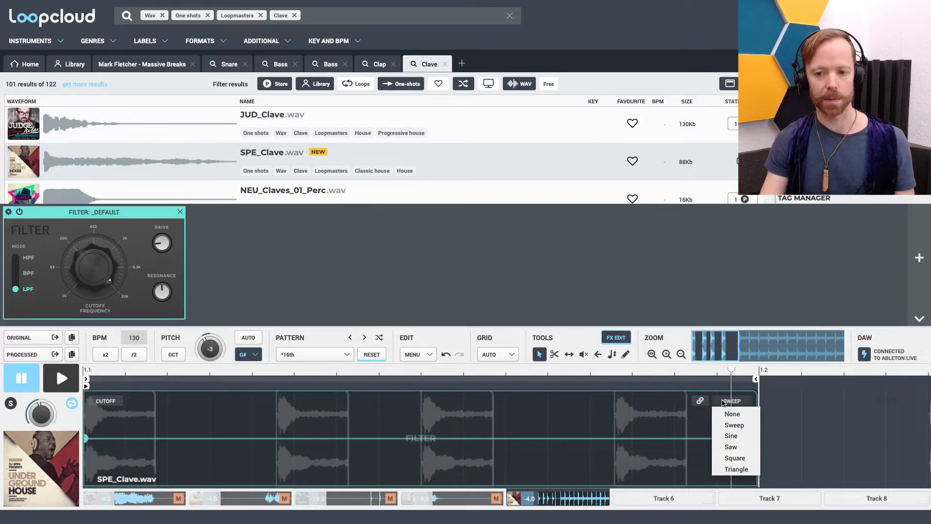
{"action": "mouse_move", "coordinate": [700, 442]}
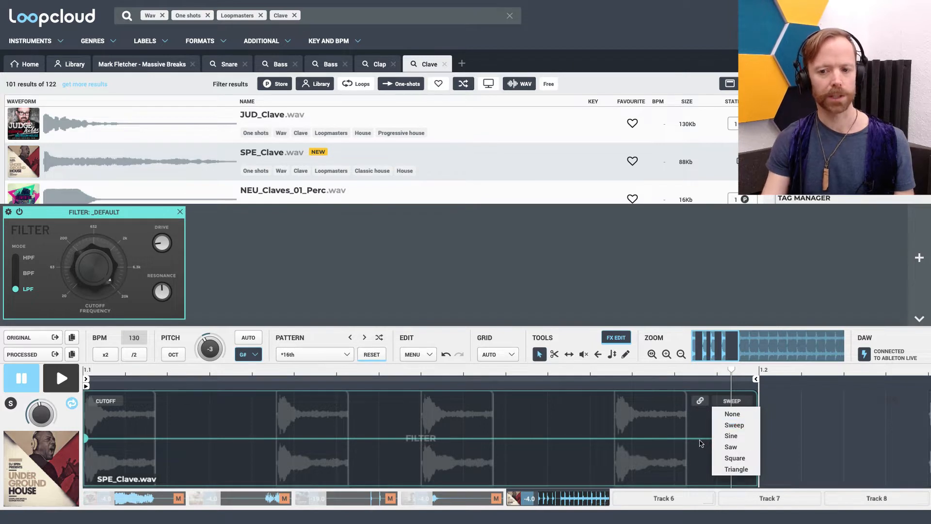
{"action": "left_click", "coordinate": [731, 435]}
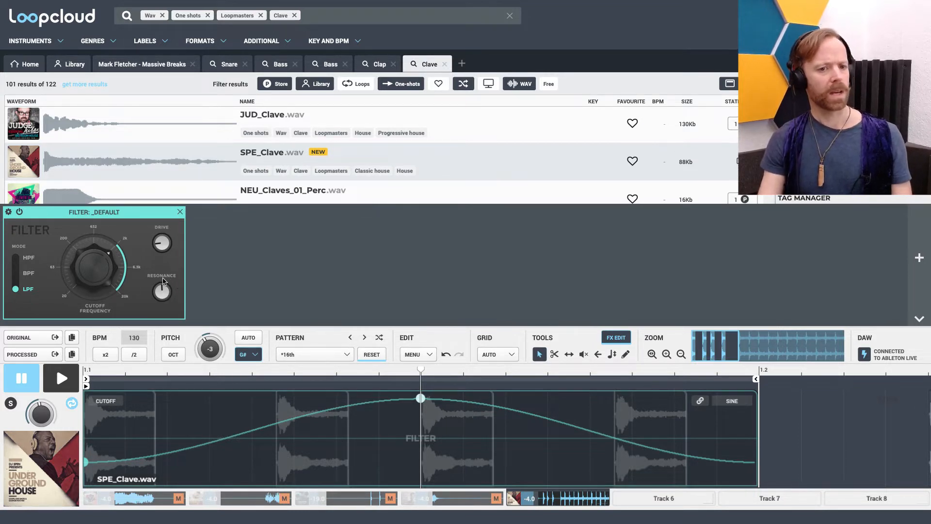
{"action": "mouse_move", "coordinate": [152, 274]}
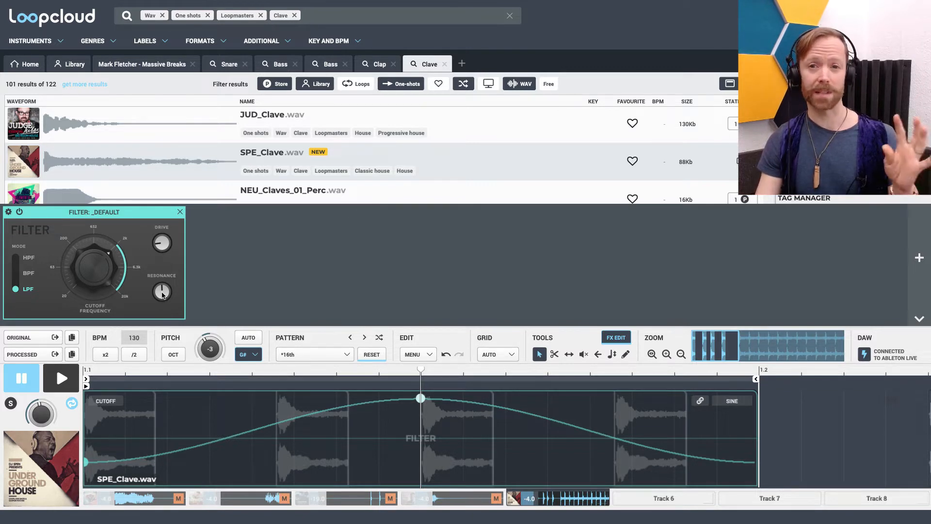
{"action": "mouse_move", "coordinate": [191, 302]}
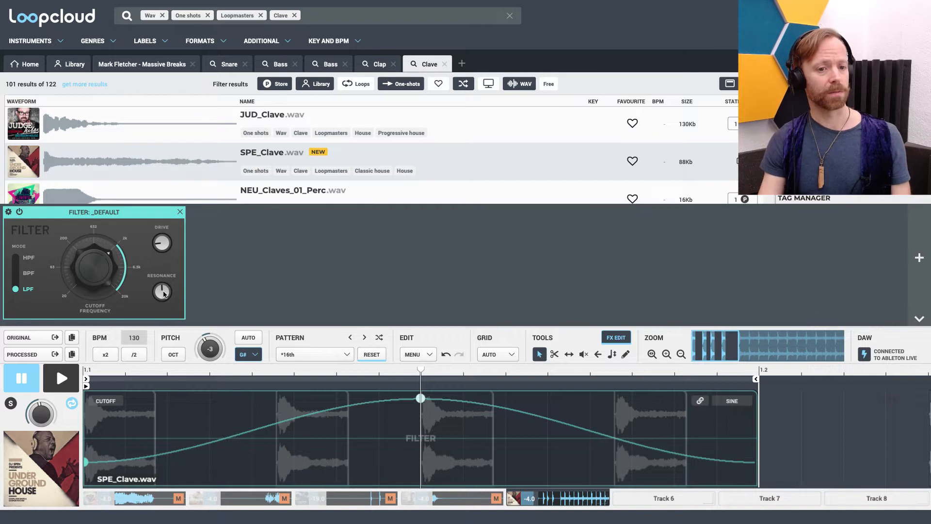
{"action": "mouse_move", "coordinate": [163, 307]}
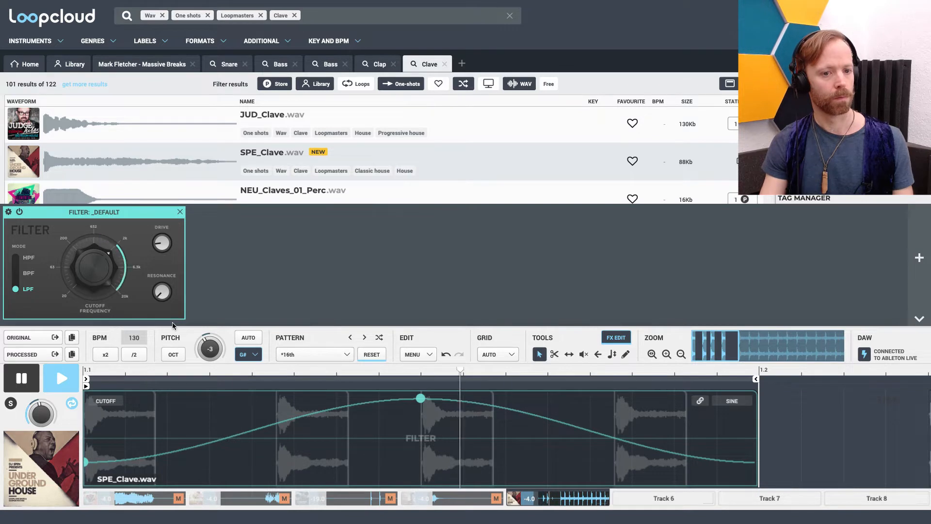
Step: Reduce the Cutoff Frequency knob range so the sine sweep peaks lower
{"action": "left_click", "coordinate": [59, 378]}
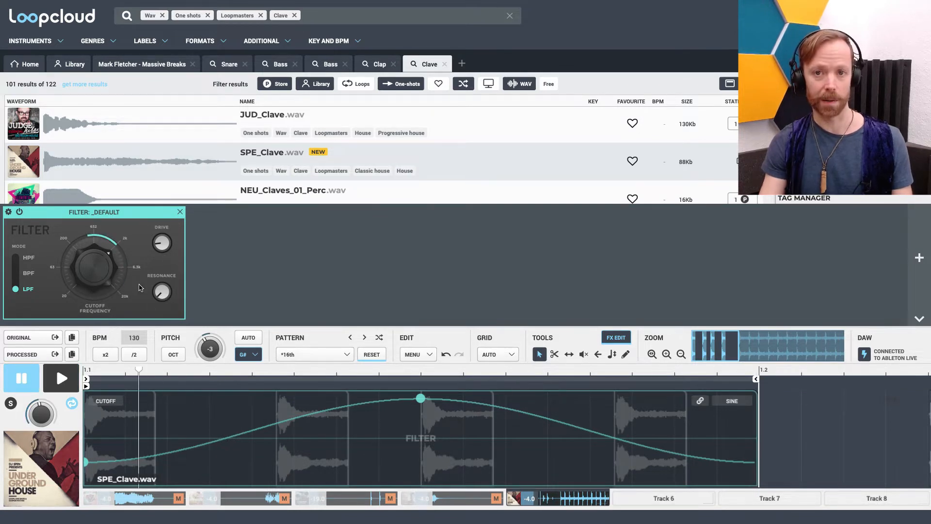
{"action": "left_click", "coordinate": [60, 378]}
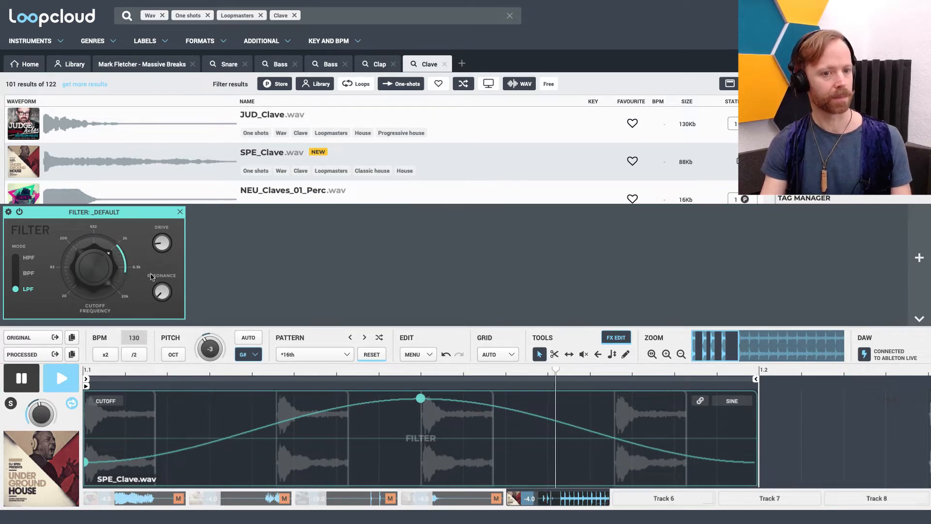
{"action": "left_click", "coordinate": [59, 379]}
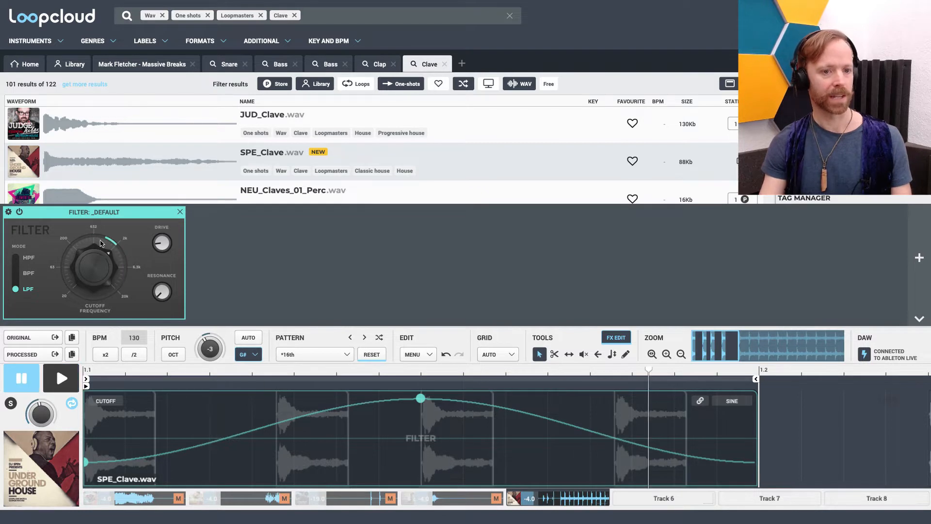
{"action": "mouse_move", "coordinate": [109, 237]}
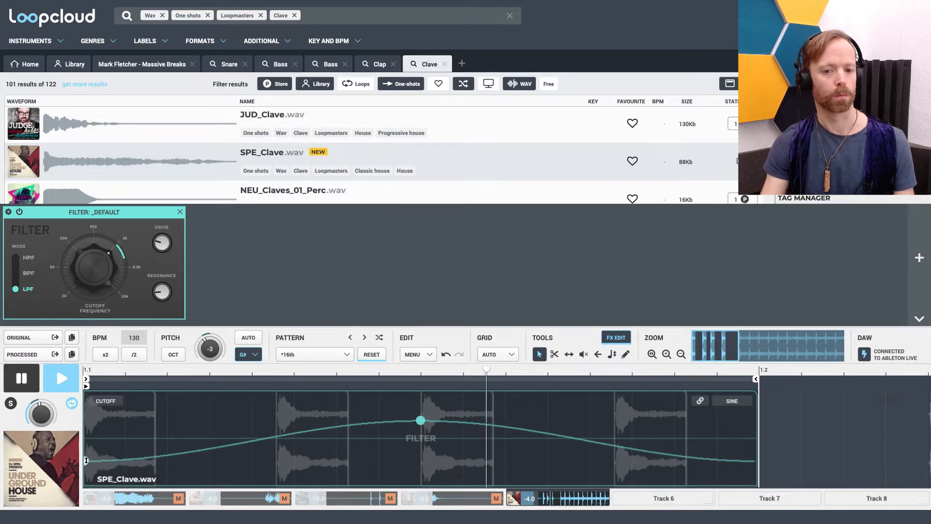
Step: Fine-tune the Cutoff Frequency range of the clave's sine filter sweep
{"action": "left_click", "coordinate": [59, 377]}
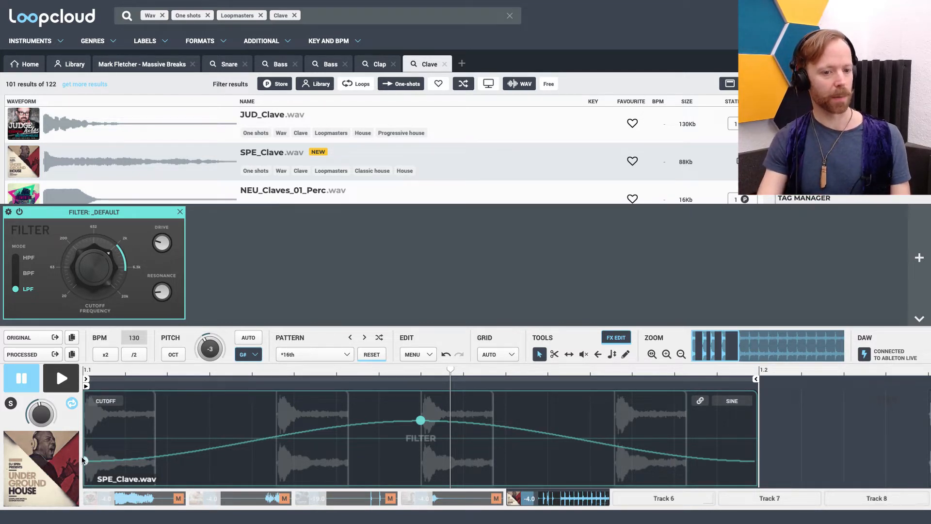
{"action": "mouse_move", "coordinate": [86, 462]}
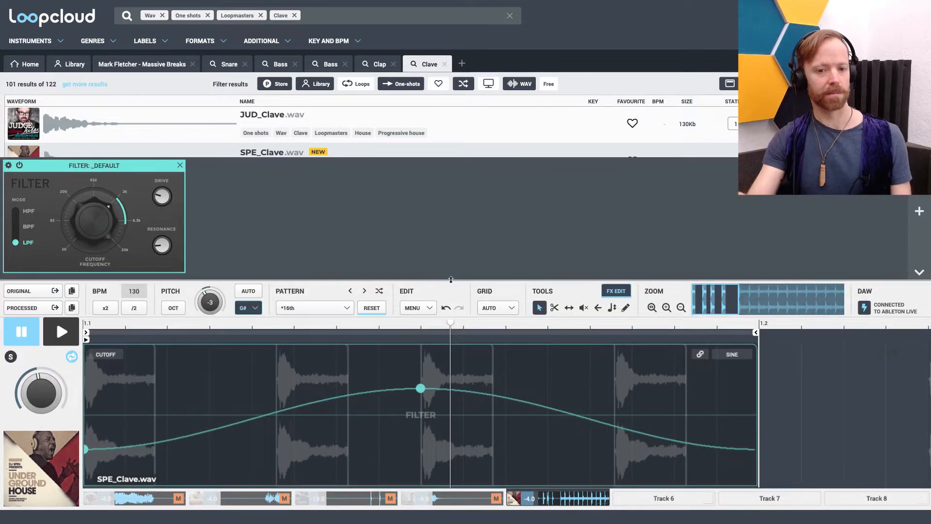
{"action": "mouse_move", "coordinate": [435, 285]}
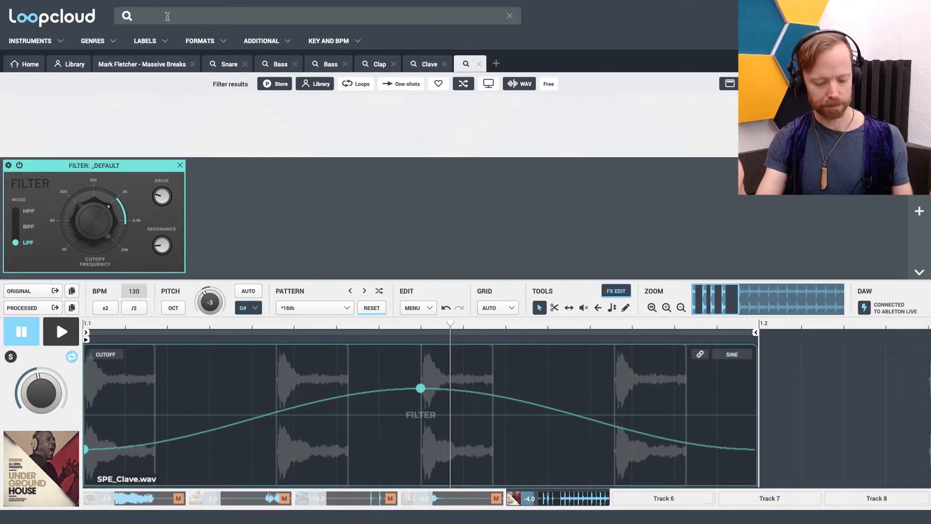
Step: Search 'tom', limit results to One-shots and show the filter panel for SFBN_Tom_14
{"action": "type", "text": "tom"}
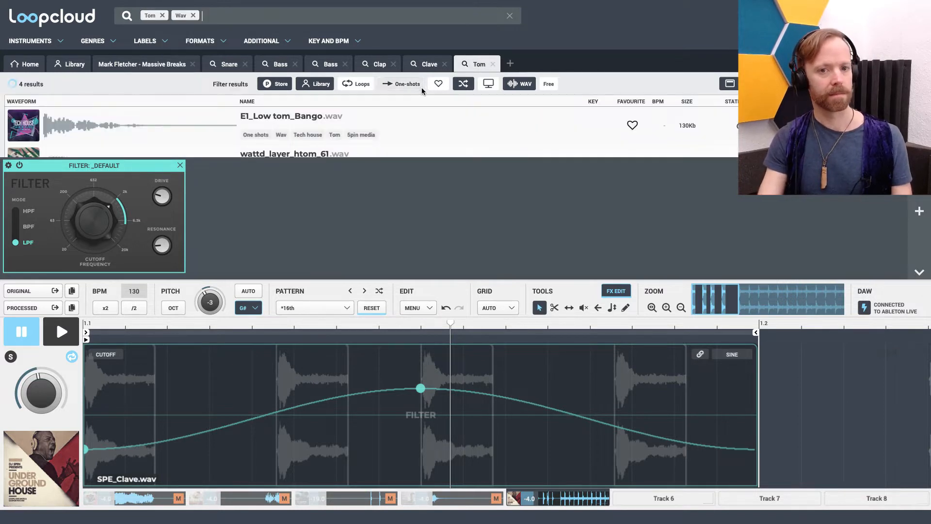
{"action": "left_click", "coordinate": [405, 83]}
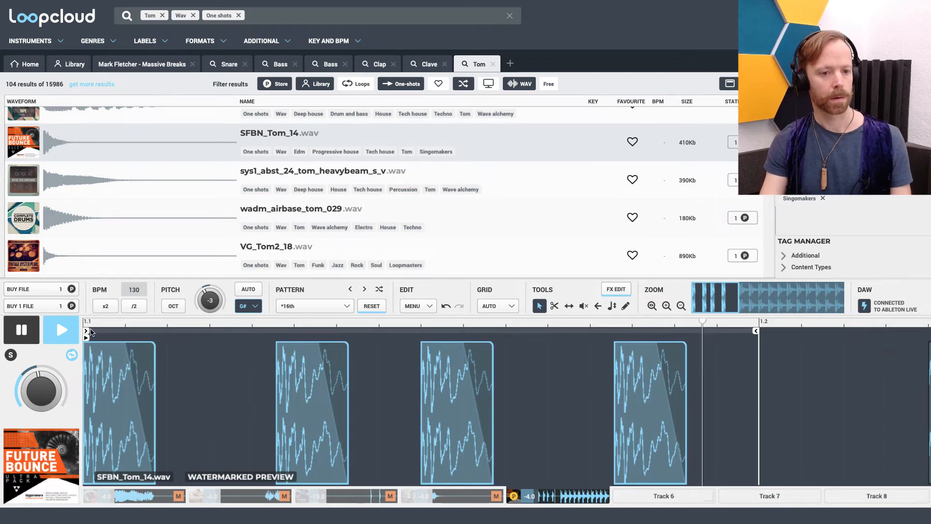
{"action": "left_click", "coordinate": [615, 289]}
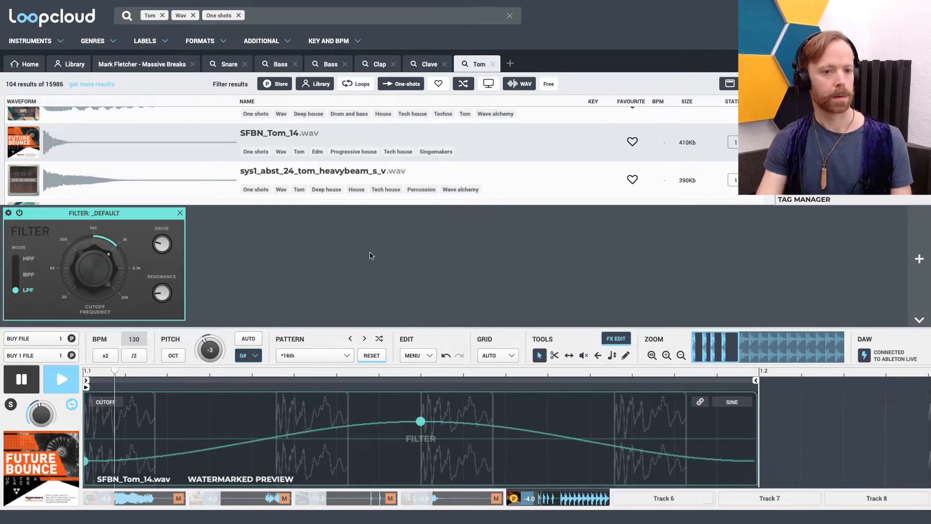
{"action": "left_click", "coordinate": [59, 379]}
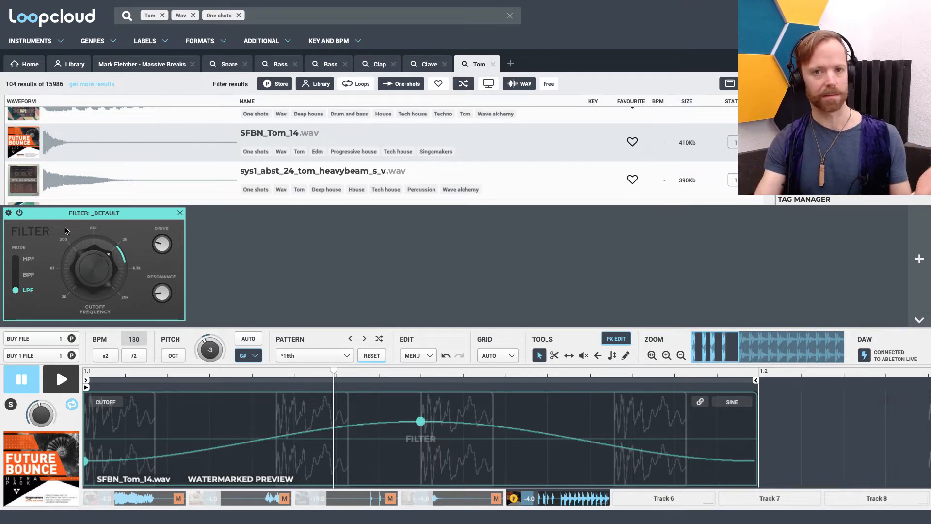
{"action": "left_click", "coordinate": [59, 379]}
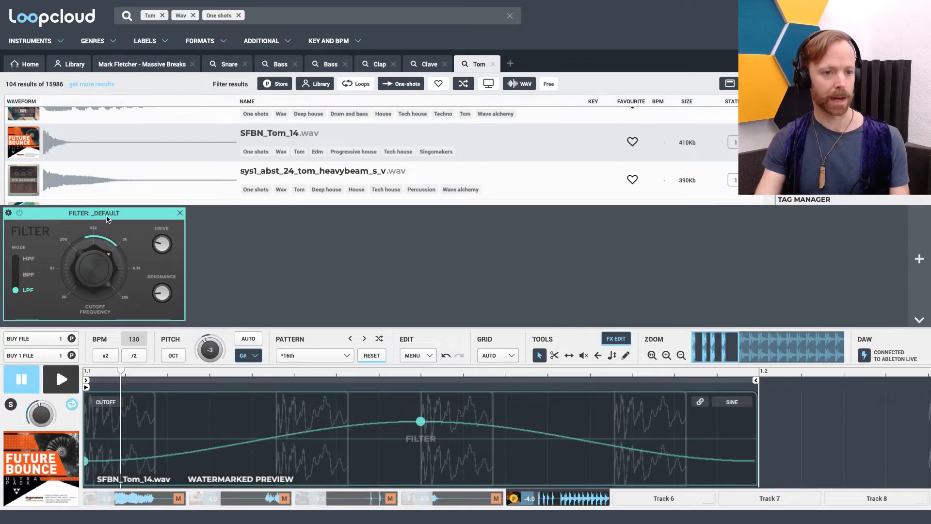
{"action": "left_click", "coordinate": [59, 380]}
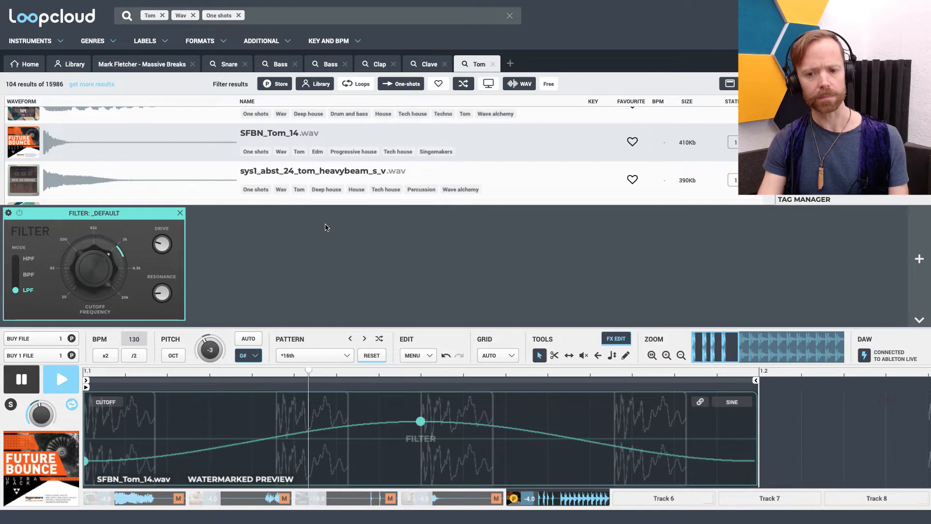
{"action": "left_click", "coordinate": [60, 379]}
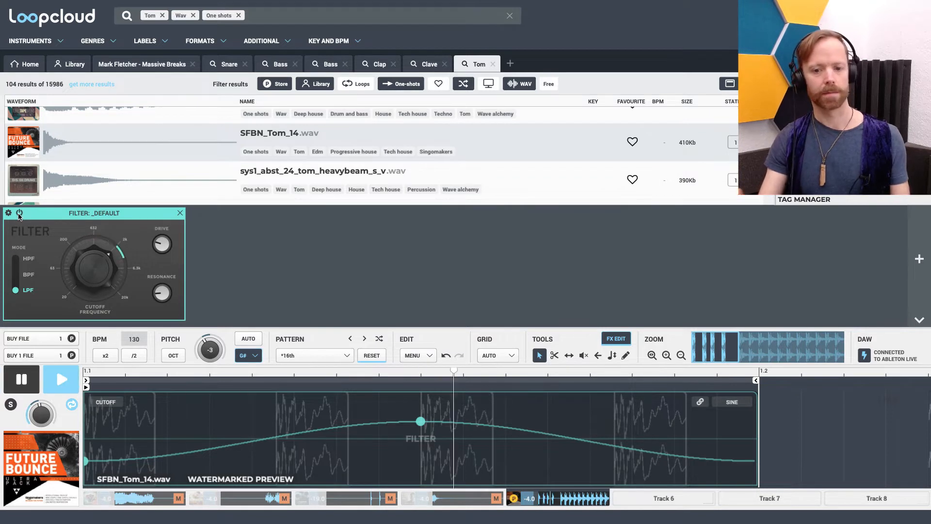
{"action": "left_click", "coordinate": [60, 379]}
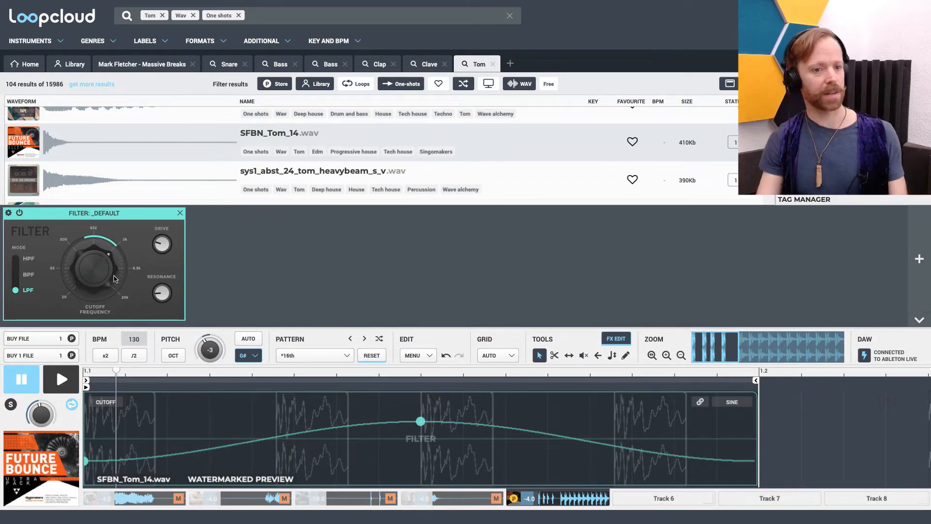
{"action": "mouse_move", "coordinate": [81, 266]}
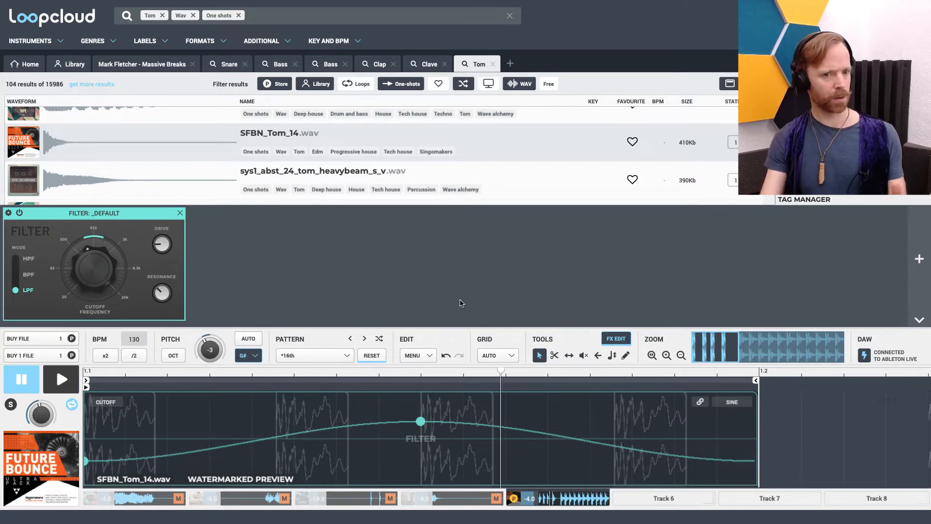
{"action": "mouse_move", "coordinate": [348, 216]}
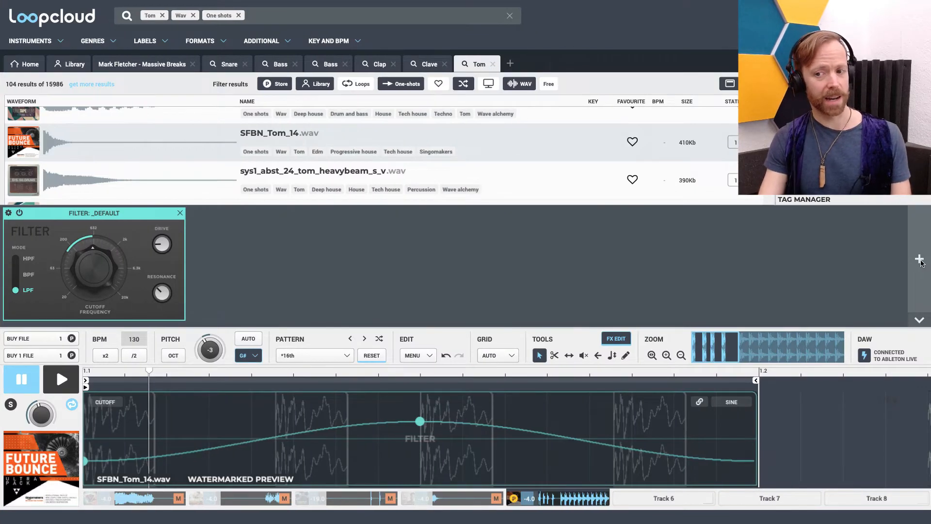
Step: Add a second Filter to the tom, switch it to HPF and adjust its Resonance
{"action": "left_click", "coordinate": [919, 257]}
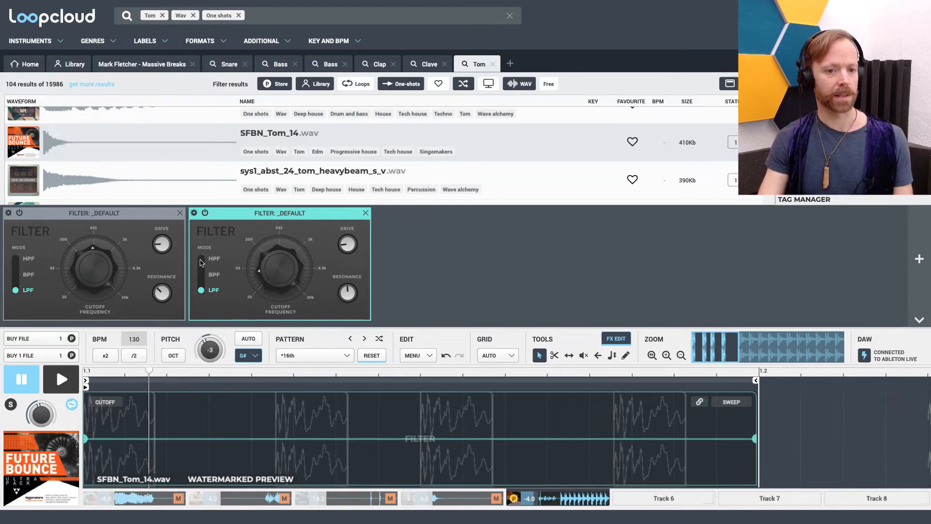
{"action": "left_click", "coordinate": [201, 258]}
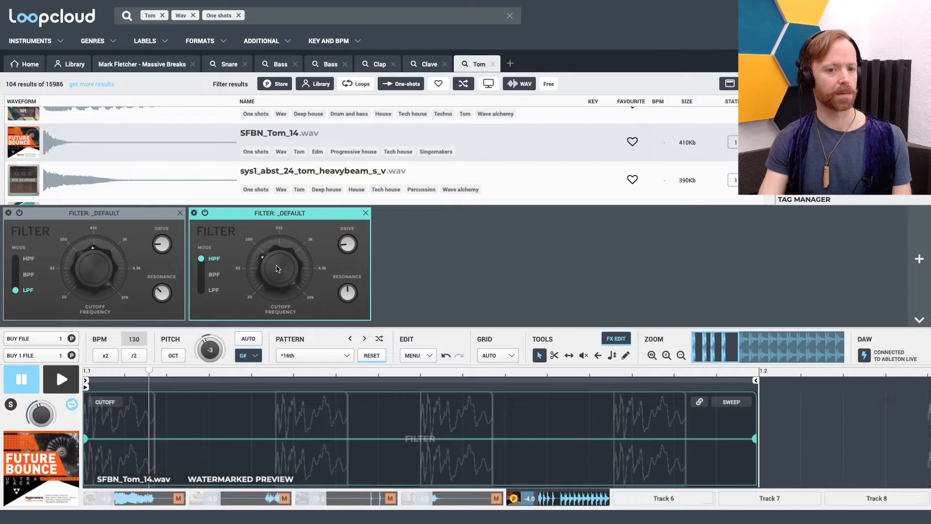
{"action": "mouse_move", "coordinate": [341, 300]}
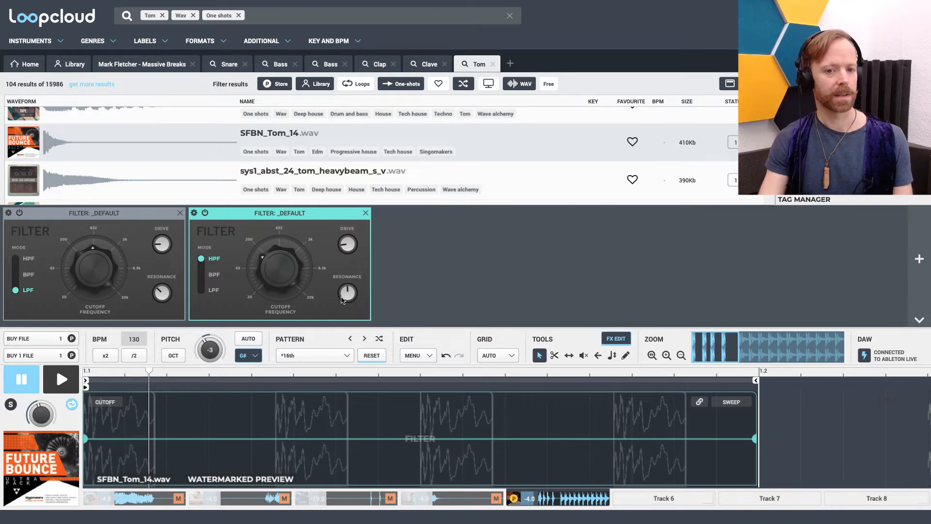
{"action": "left_click", "coordinate": [60, 379]}
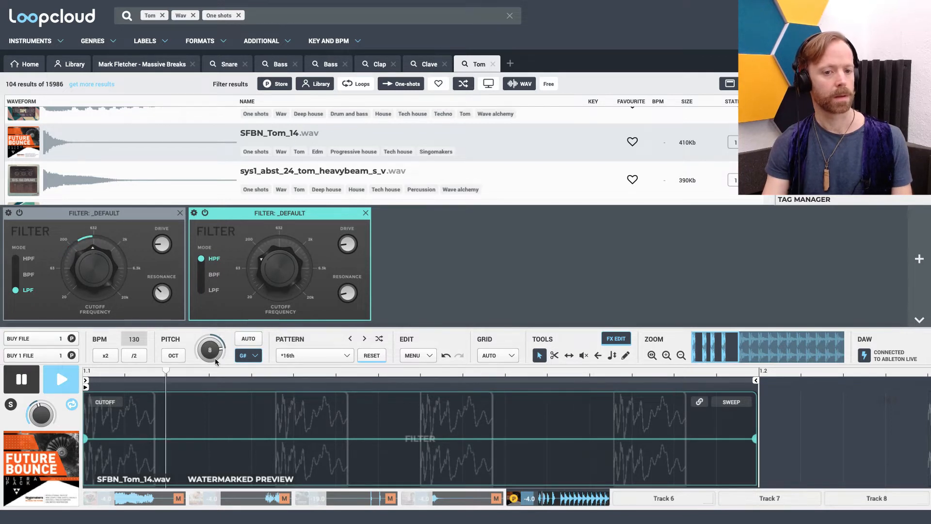
{"action": "mouse_move", "coordinate": [209, 349]}
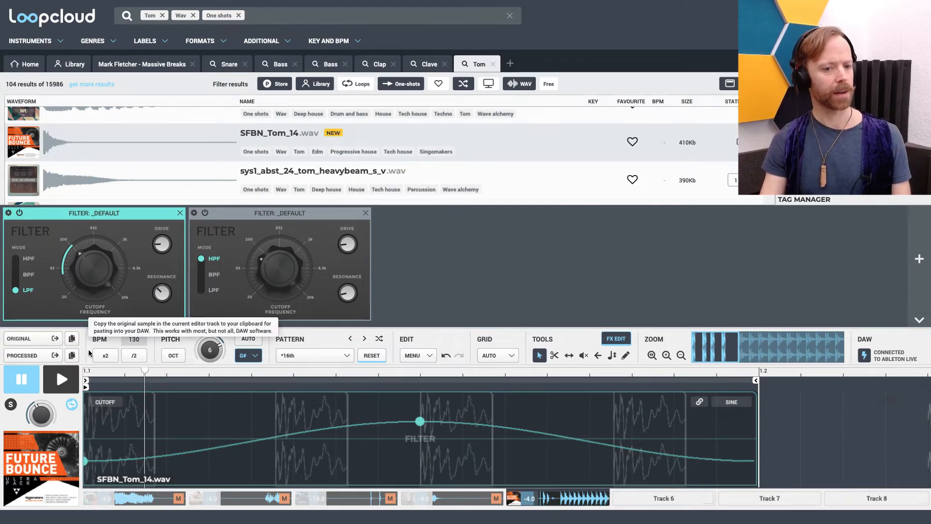
{"action": "mouse_move", "coordinate": [314, 429]}
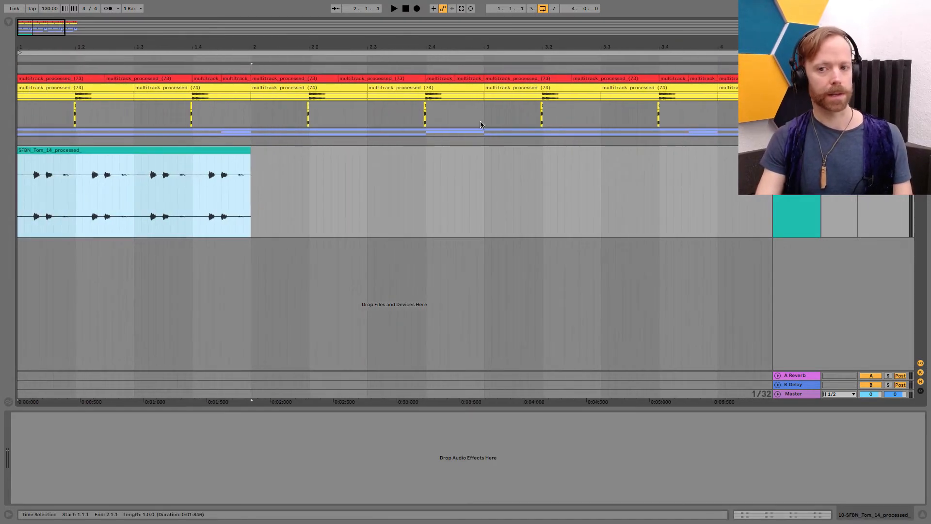
Step: Show the SFBN_Tom_14_processed clip in Clip View with Warp switched off
{"action": "double_click", "coordinate": [133, 190]}
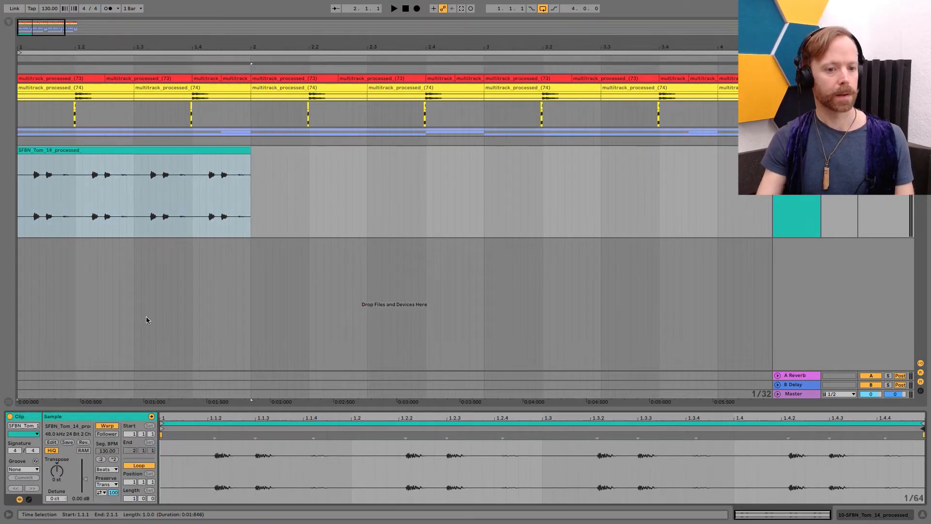
{"action": "left_click", "coordinate": [107, 425]}
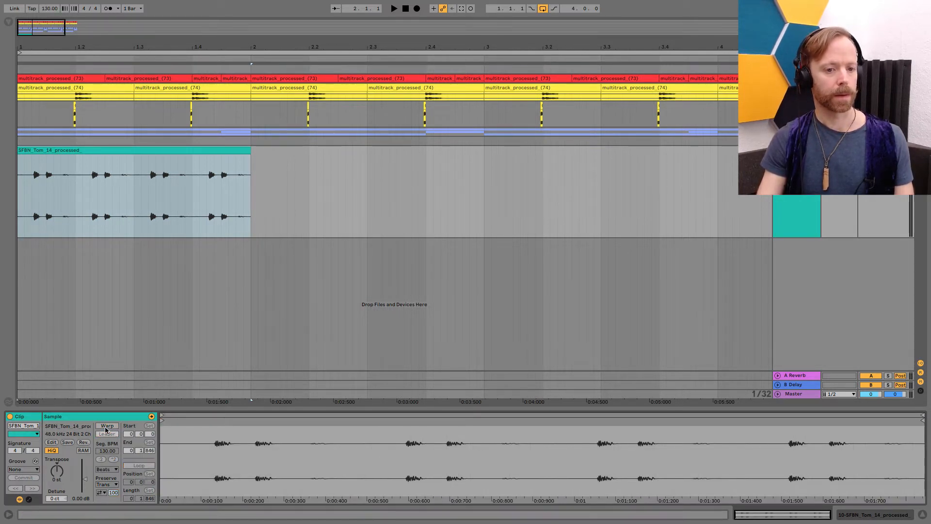
{"action": "left_click", "coordinate": [106, 426]}
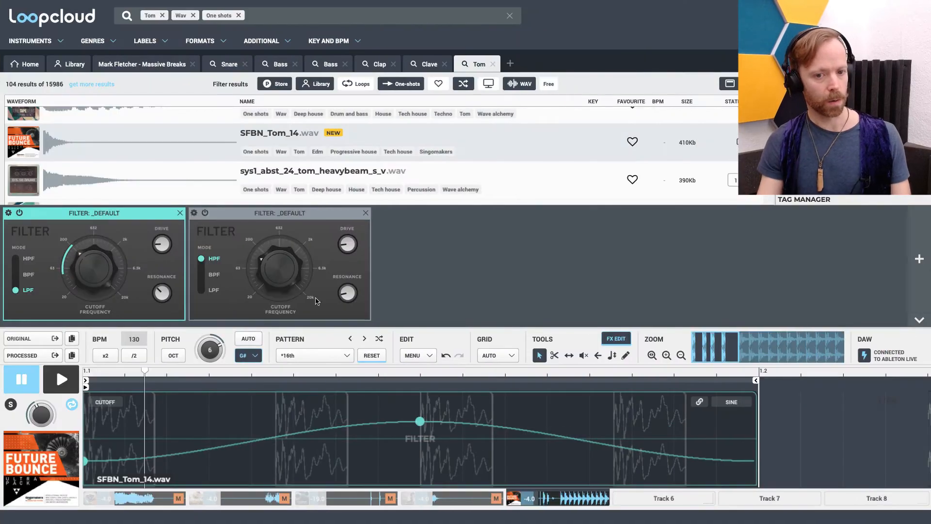
{"action": "mouse_move", "coordinate": [380, 386]}
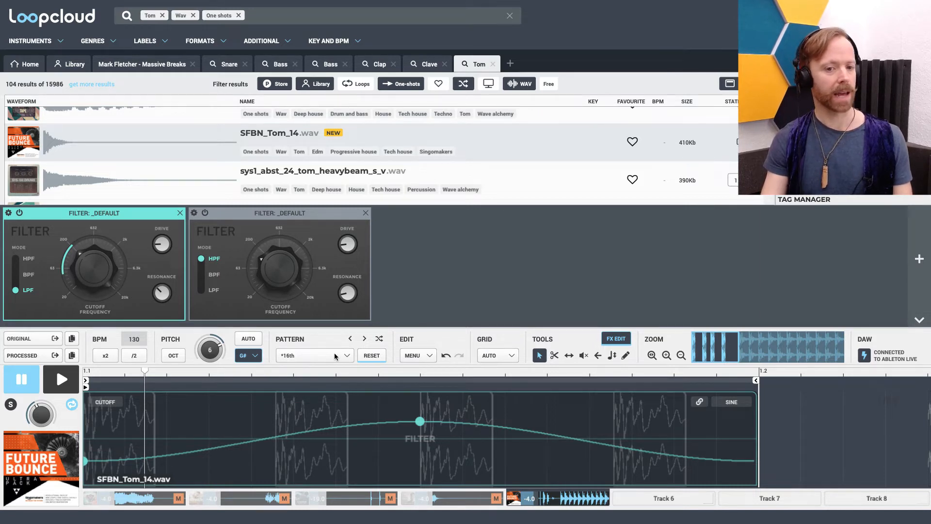
Step: Save the current pattern as a user preset named '1-bar LFO filter perc'
{"action": "left_click", "coordinate": [348, 355]}
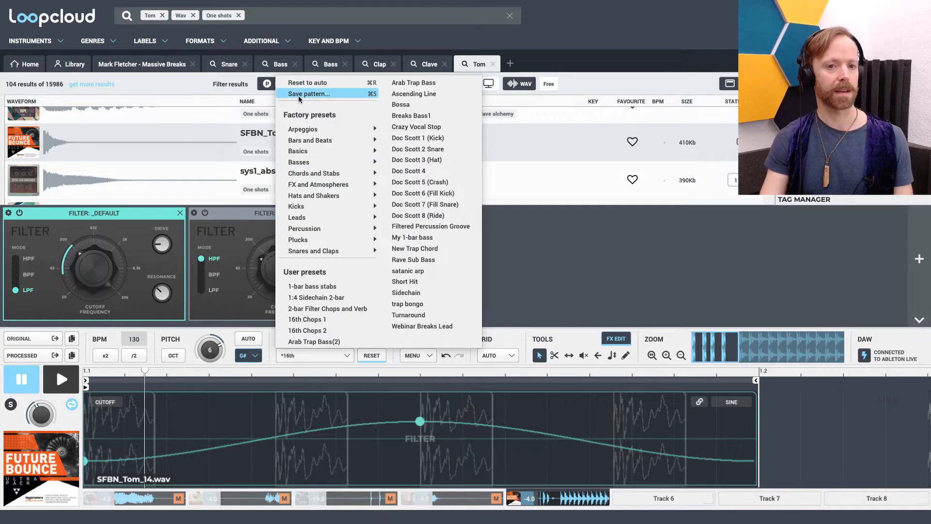
{"action": "left_click", "coordinate": [308, 93]}
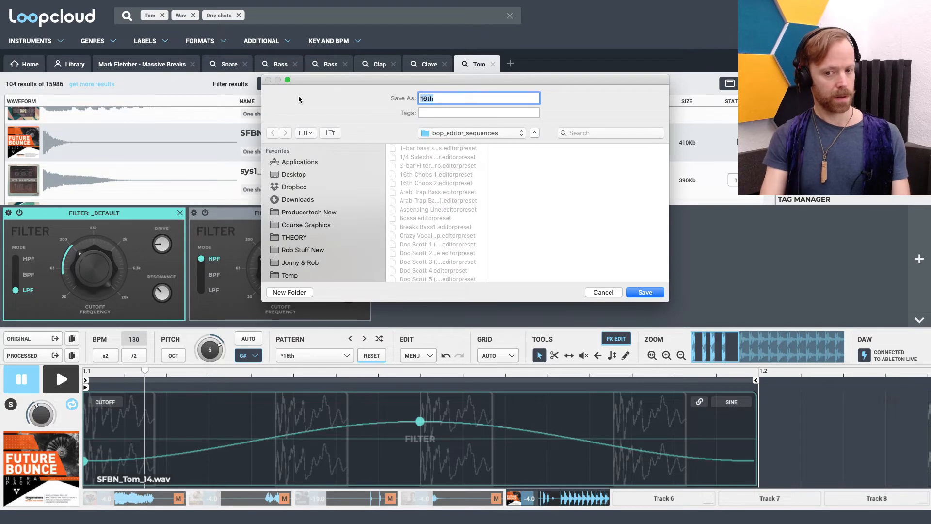
{"action": "type", "text": "1-bar"}
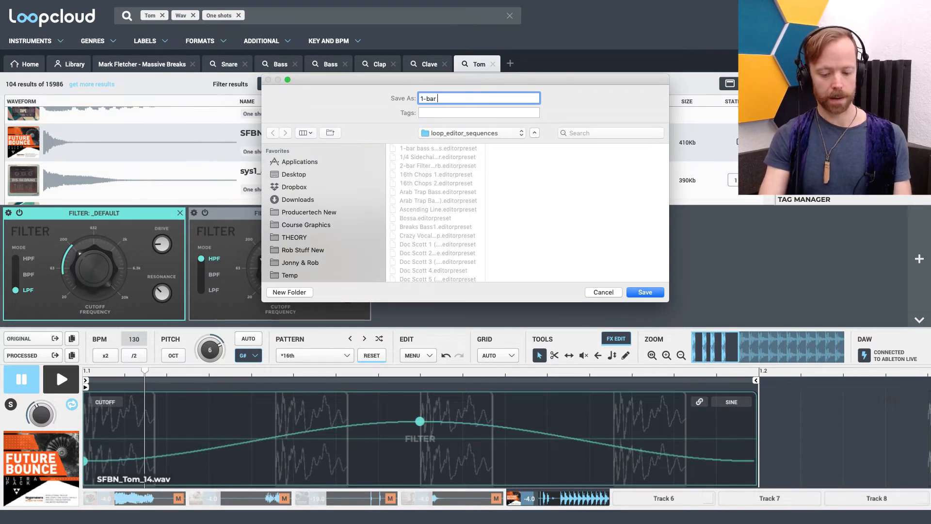
{"action": "type", "text": "LFO"}
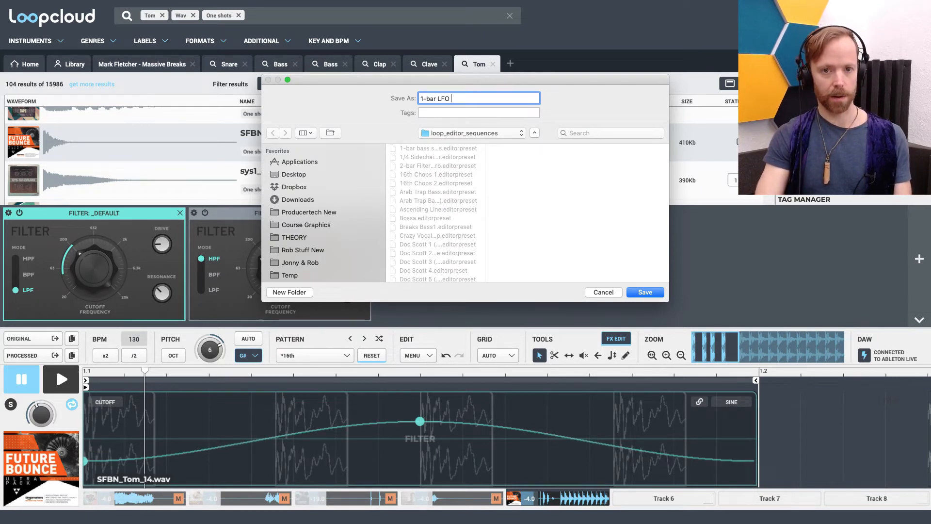
{"action": "type", "text": "filter pe"}
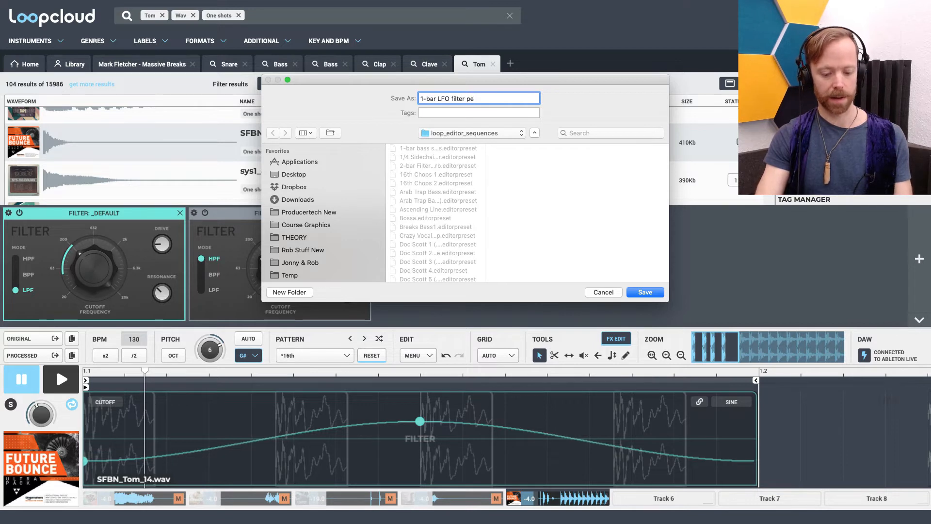
{"action": "left_click", "coordinate": [643, 291]}
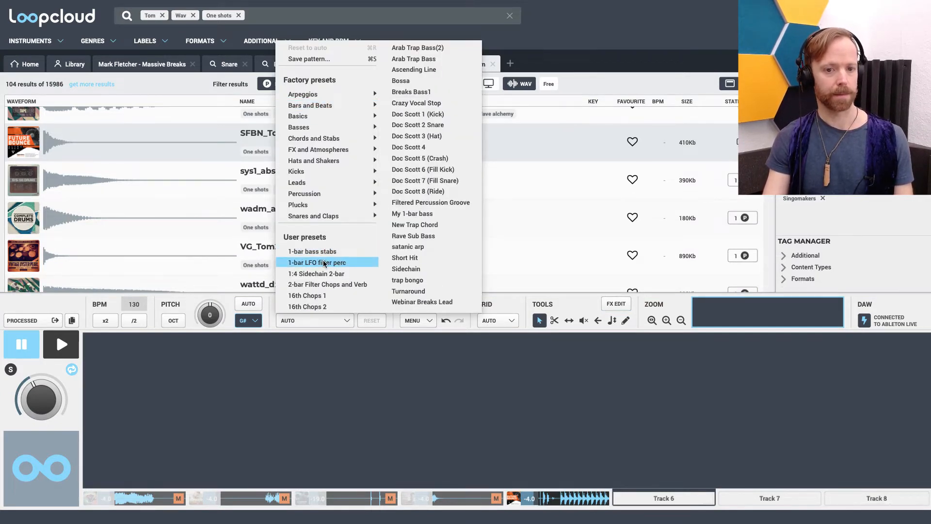
Step: Return to the Clave results and audition JUD_Clave then SPE_Clave through the saved pattern
{"action": "left_click", "coordinate": [316, 262]}
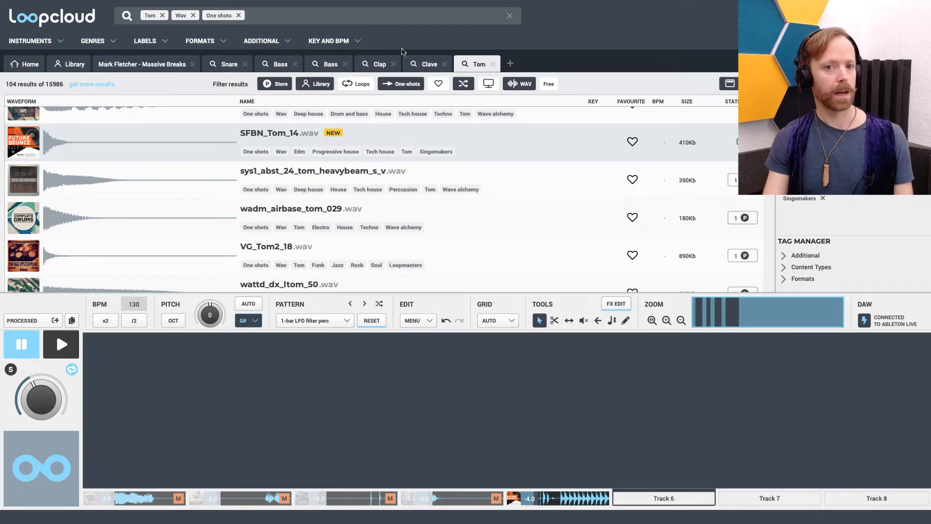
{"action": "left_click", "coordinate": [427, 64]}
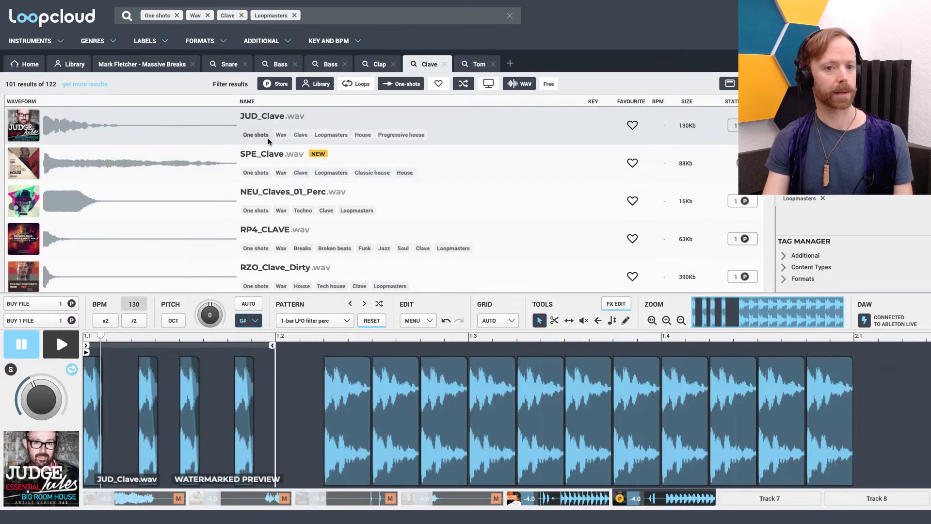
{"action": "left_click", "coordinate": [271, 154]}
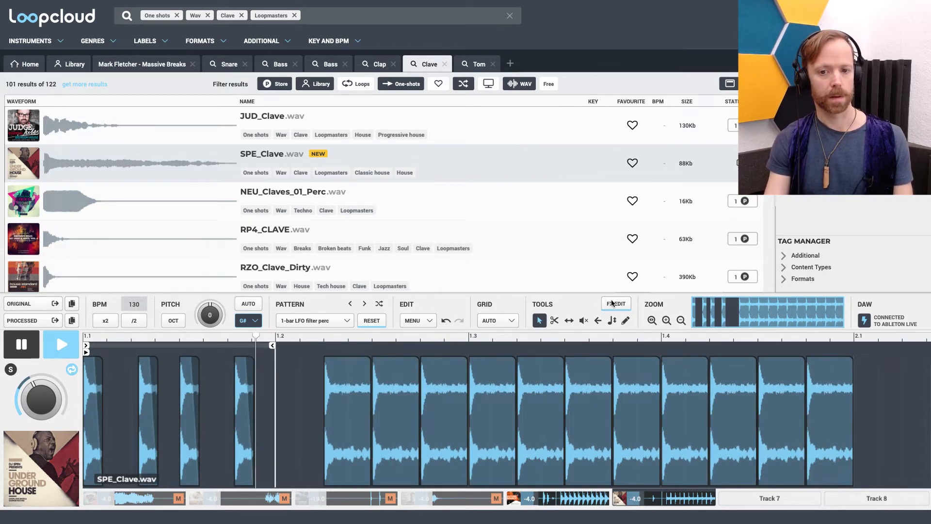
{"action": "left_click", "coordinate": [616, 304]}
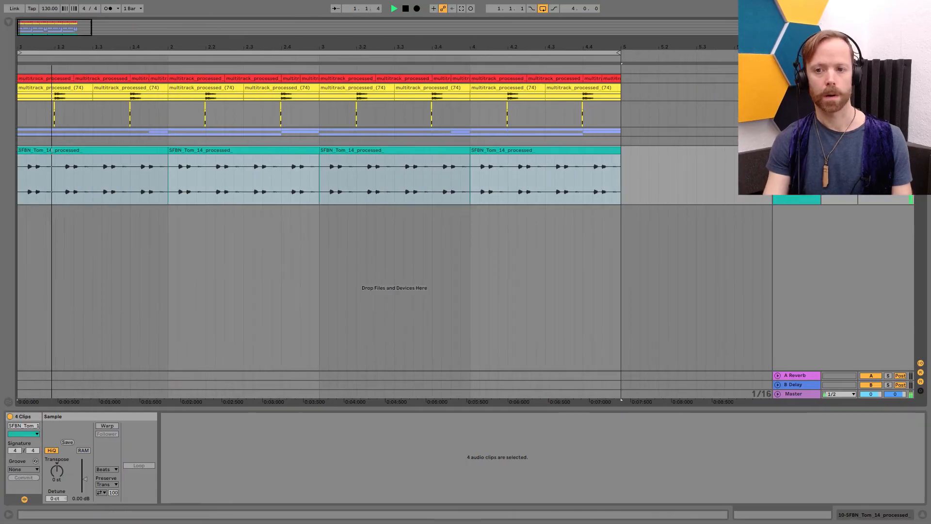
Step: Duplicate the FIH_ClaveClassic clip across four bars and rename the tracks TOM PERC and CLAVE LOOP
{"action": "left_click", "coordinate": [215, 56]}
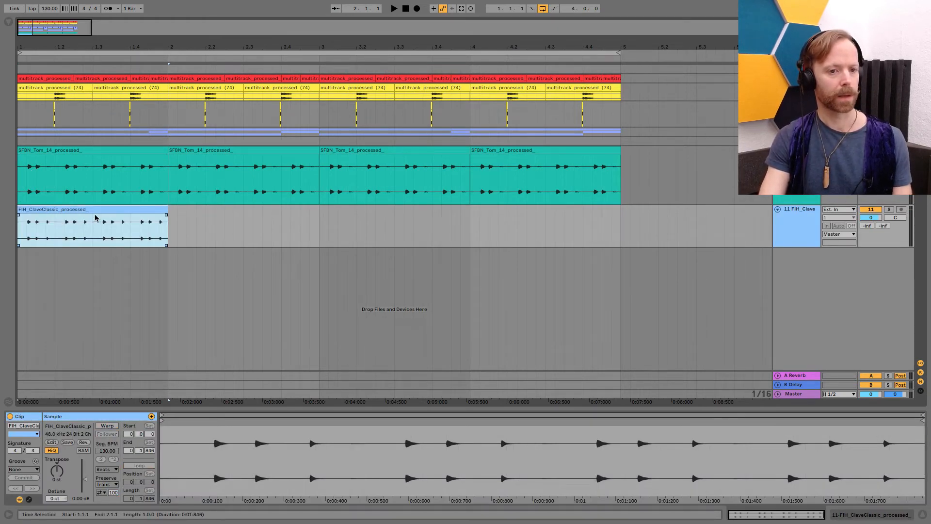
{"action": "left_click", "coordinate": [92, 210]}
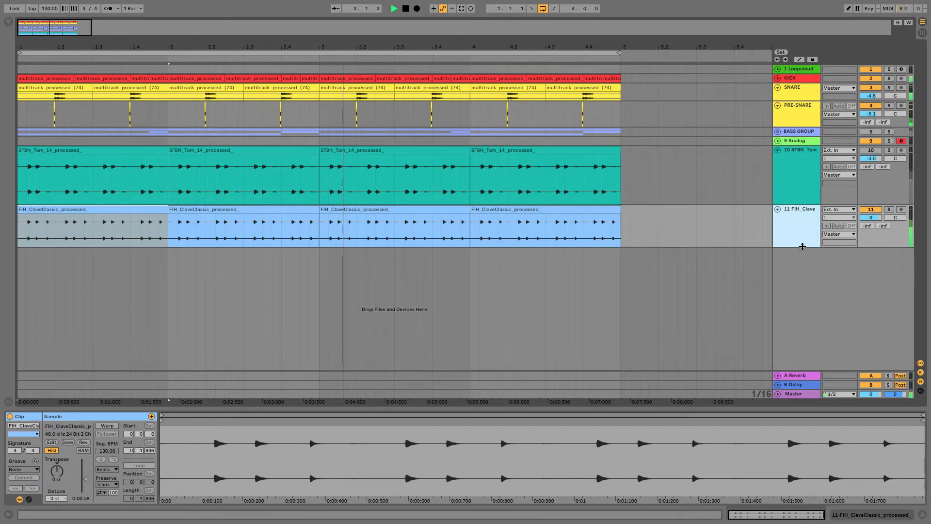
{"action": "left_click", "coordinate": [800, 149]}
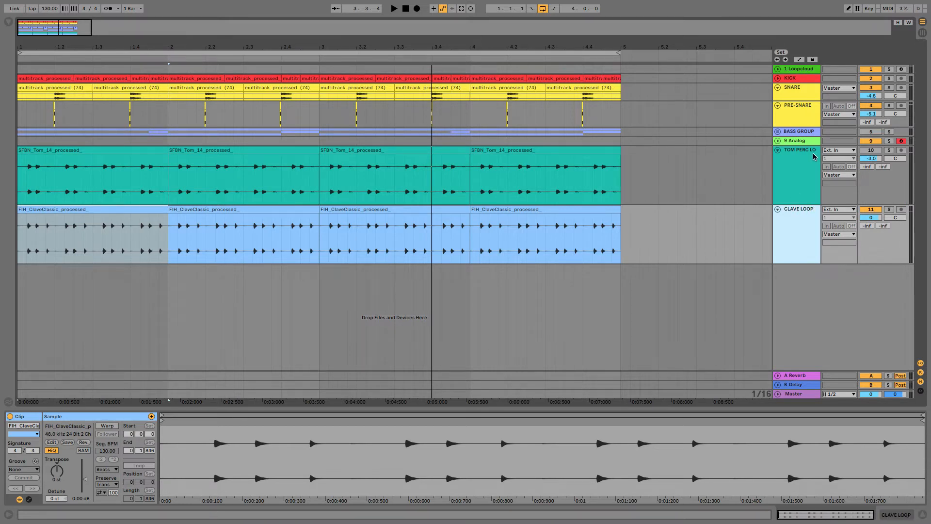
{"action": "left_click", "coordinate": [798, 150]}
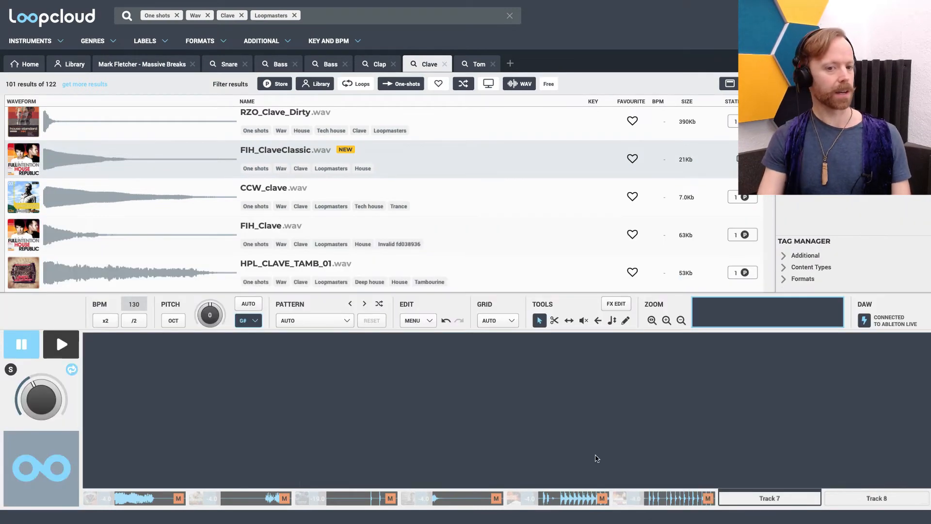
{"action": "mouse_move", "coordinate": [596, 453]}
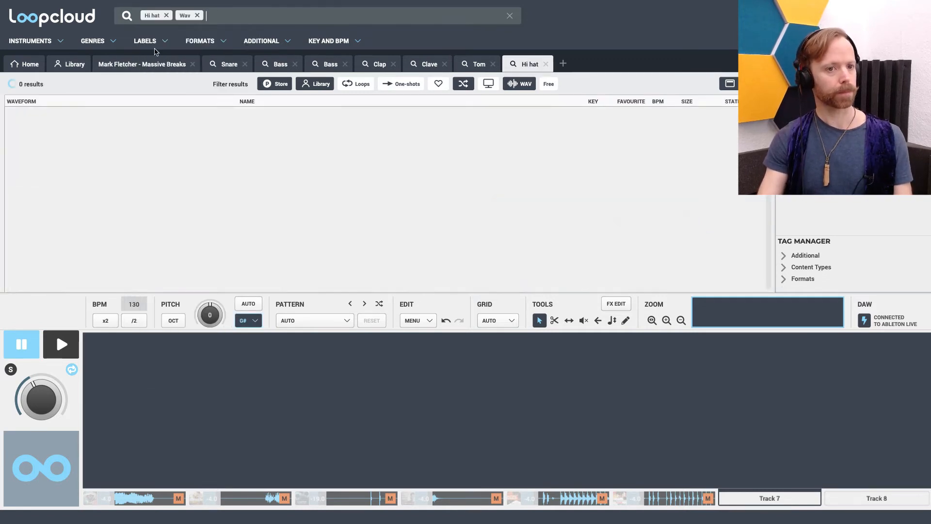
Step: Filter hi-hat results to Loopmasters one-shots and preview SSH_Open_Hat_68
{"action": "left_click", "coordinate": [407, 83]}
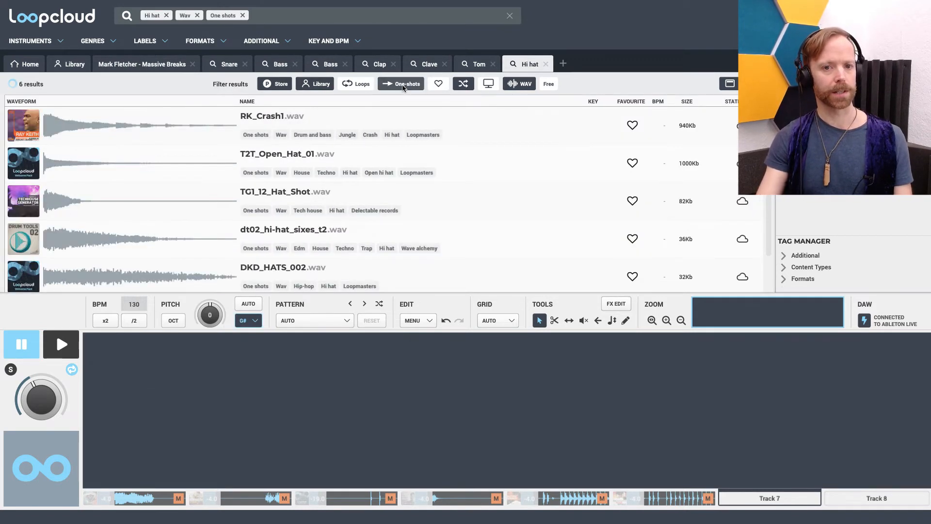
{"action": "left_click", "coordinate": [422, 133]}
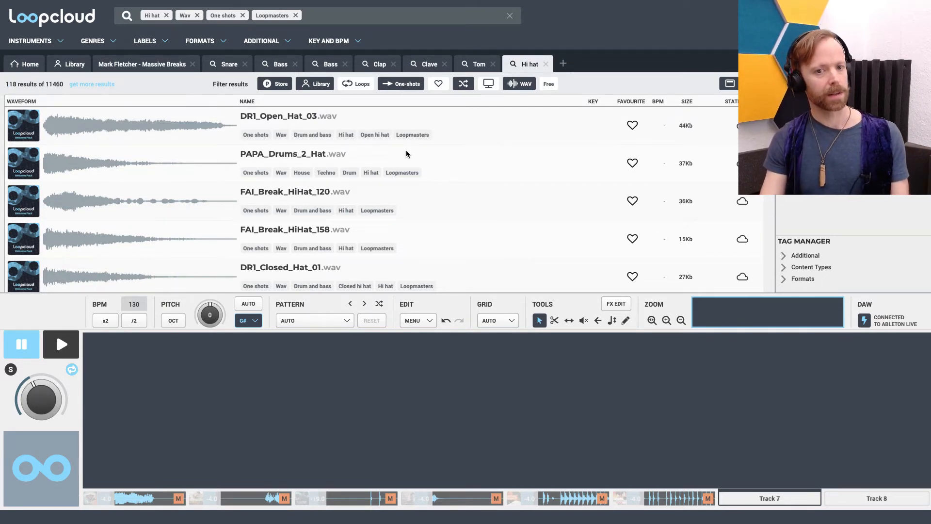
{"action": "mouse_move", "coordinate": [456, 142]}
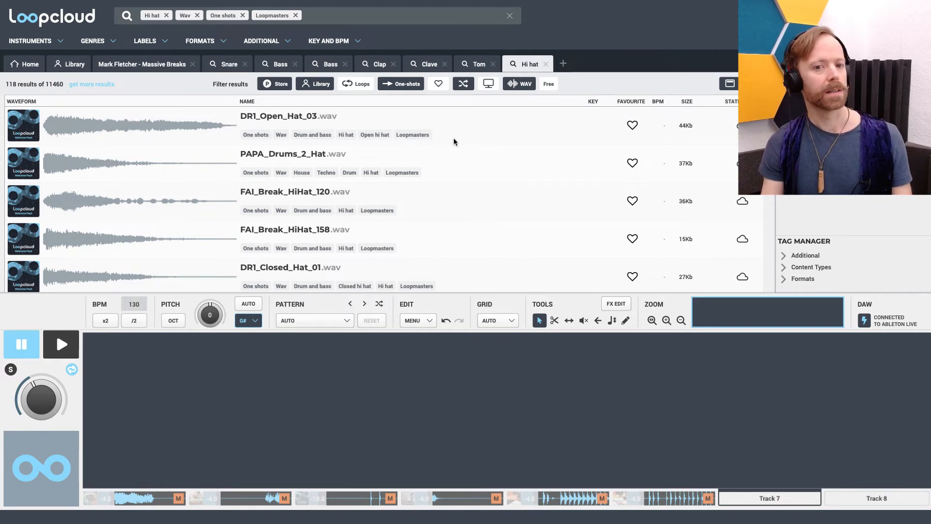
{"action": "scroll", "scroll_direction": "down", "scroll_amount": 3}
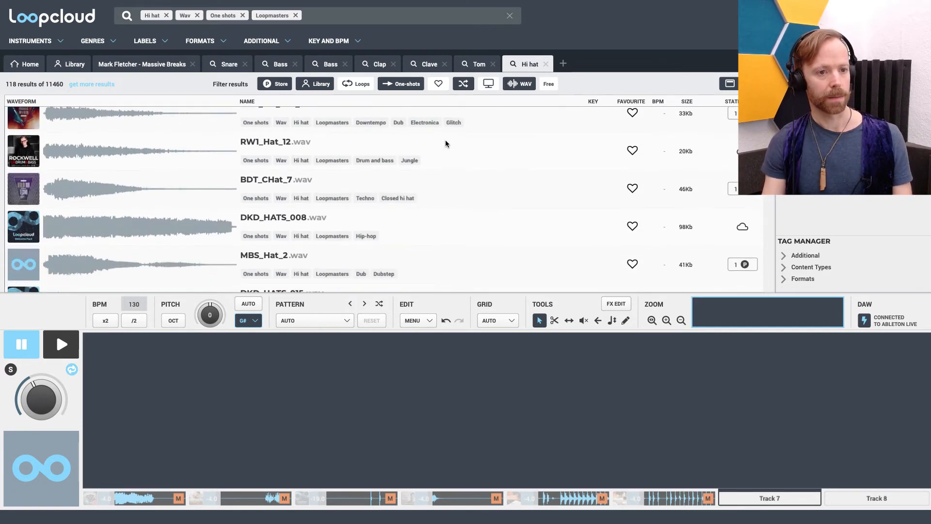
{"action": "scroll", "scroll_direction": "up", "scroll_amount": 3}
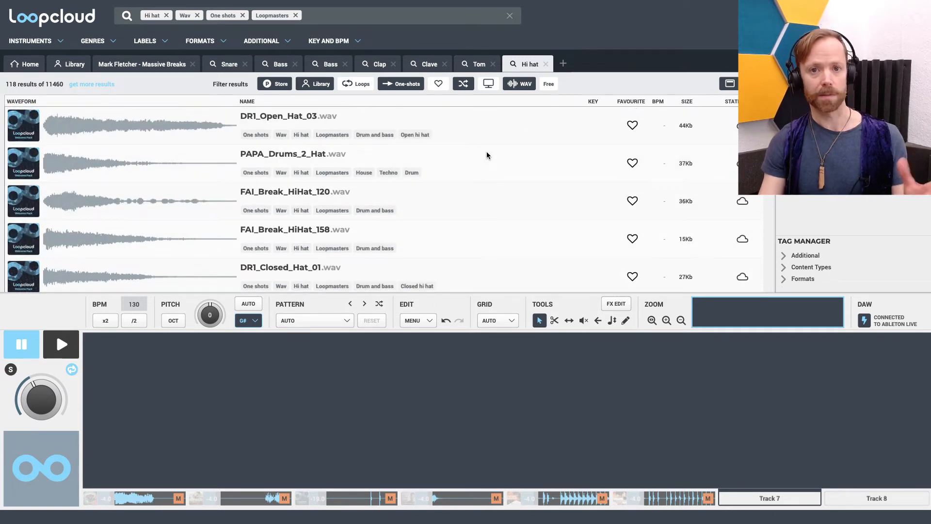
{"action": "mouse_move", "coordinate": [465, 165]}
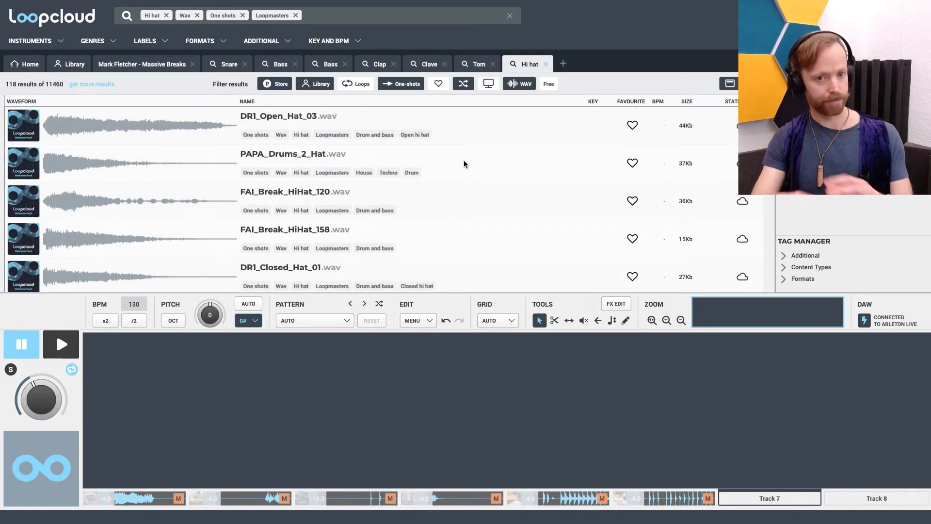
{"action": "mouse_move", "coordinate": [443, 149]}
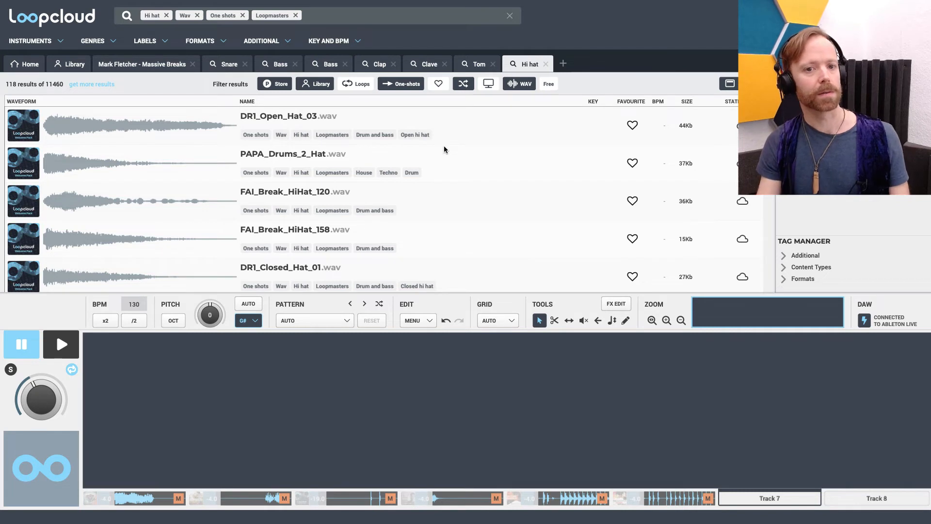
{"action": "scroll", "scroll_direction": "down", "scroll_amount": 3}
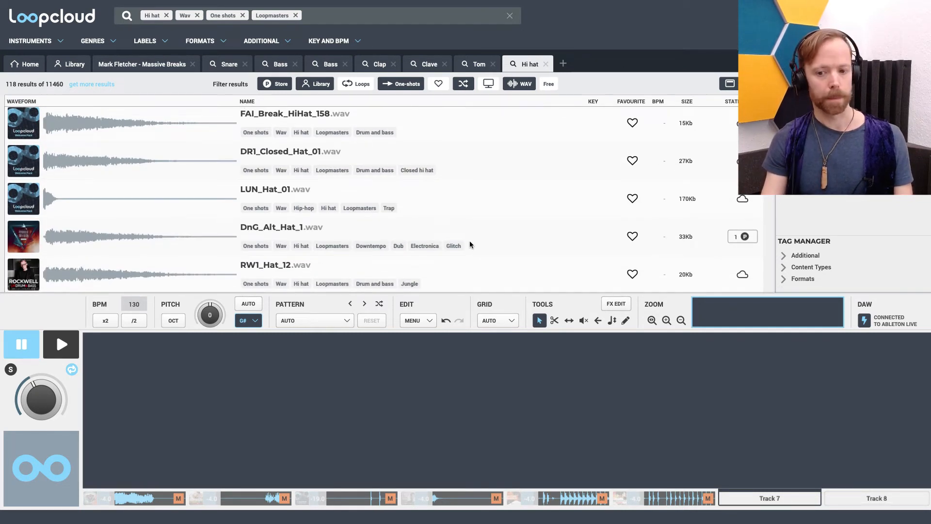
{"action": "scroll", "scroll_direction": "down", "scroll_amount": 3}
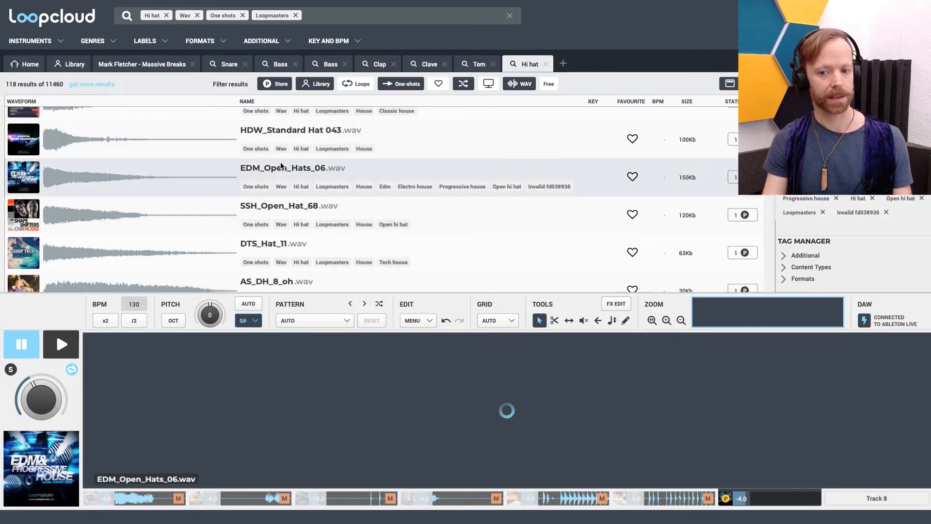
{"action": "left_click", "coordinate": [289, 205]}
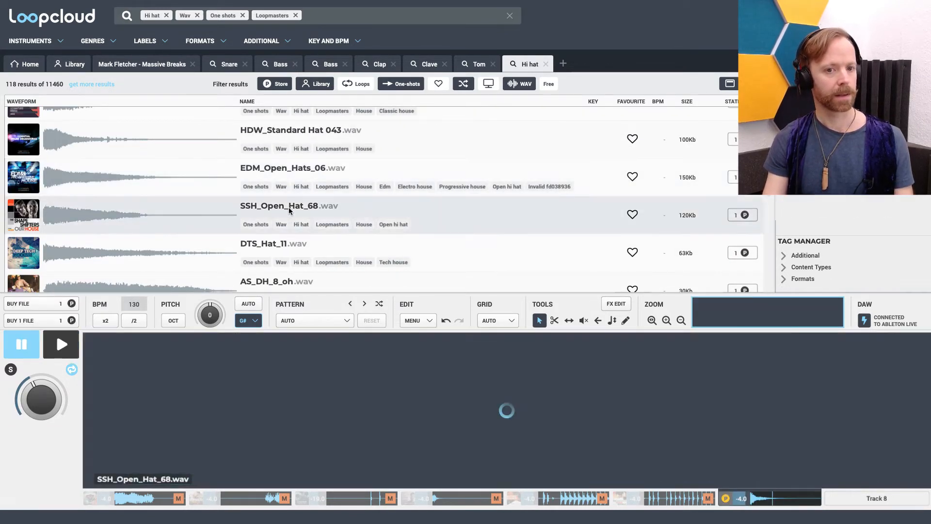
Step: Replace the Hi hat tag with 'closed hi hat' and preview AAC_Hat_09
{"action": "left_click", "coordinate": [165, 14]}
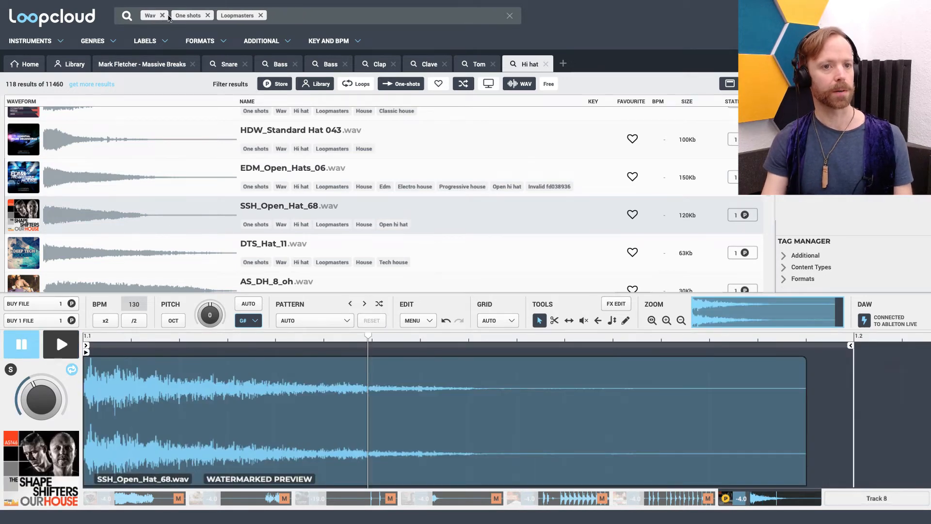
{"action": "type", "text": "closed hi hat"}
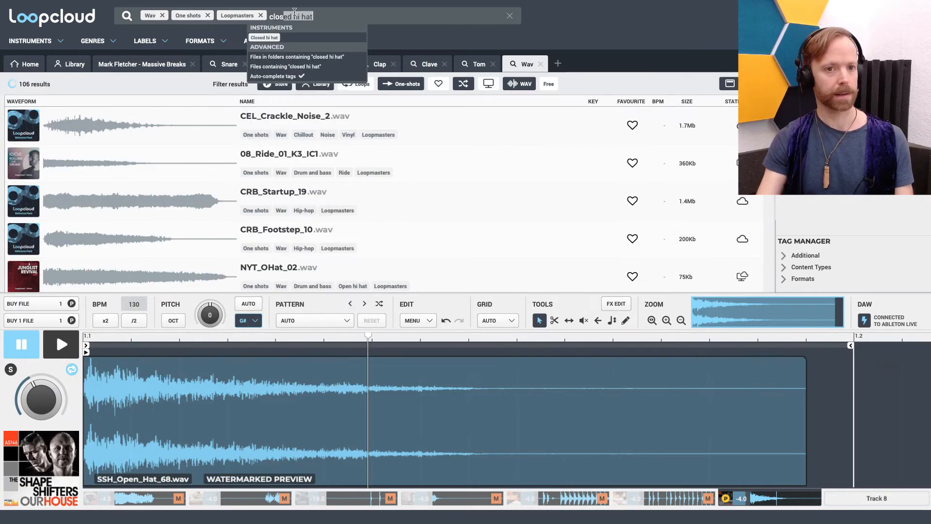
{"action": "left_click", "coordinate": [264, 38]}
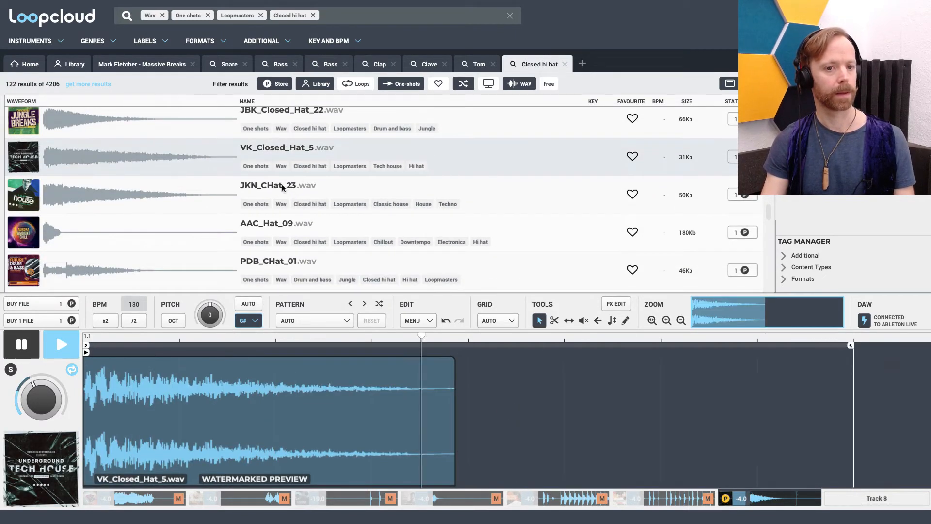
{"action": "left_click", "coordinate": [277, 223]}
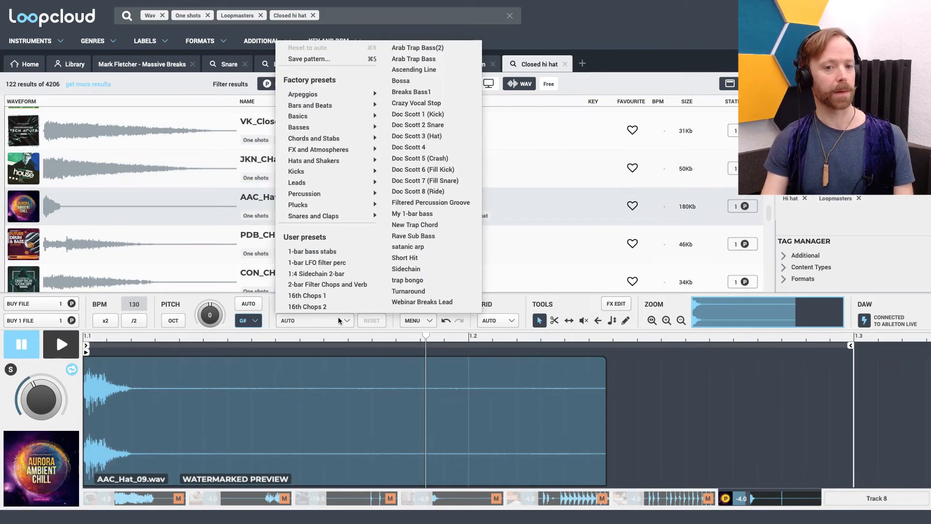
{"action": "mouse_move", "coordinate": [310, 105]}
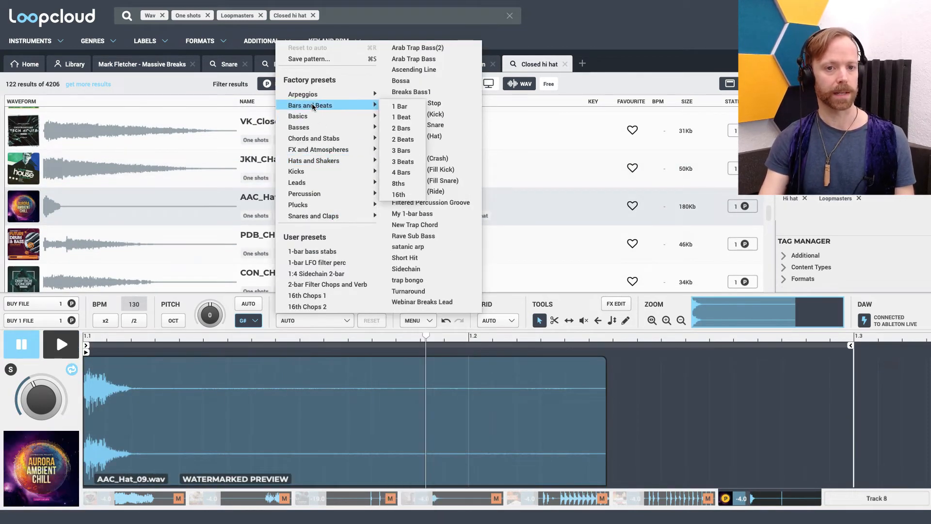
{"action": "mouse_move", "coordinate": [399, 105]}
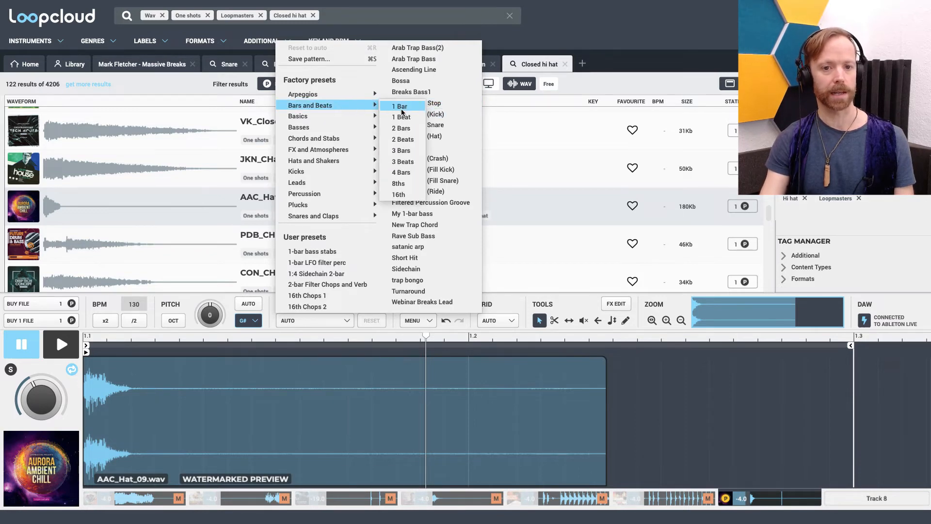
Step: Set a straight eighth-note pattern, audition closed hats and load NS3_Closed_Hat_9
{"action": "left_click", "coordinate": [398, 183]}
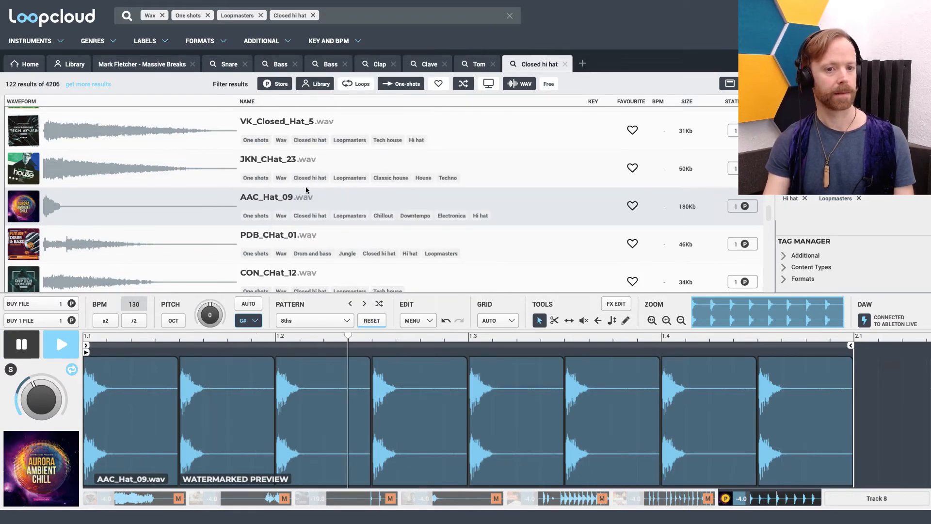
{"action": "scroll", "scroll_direction": "down", "scroll_amount": 3}
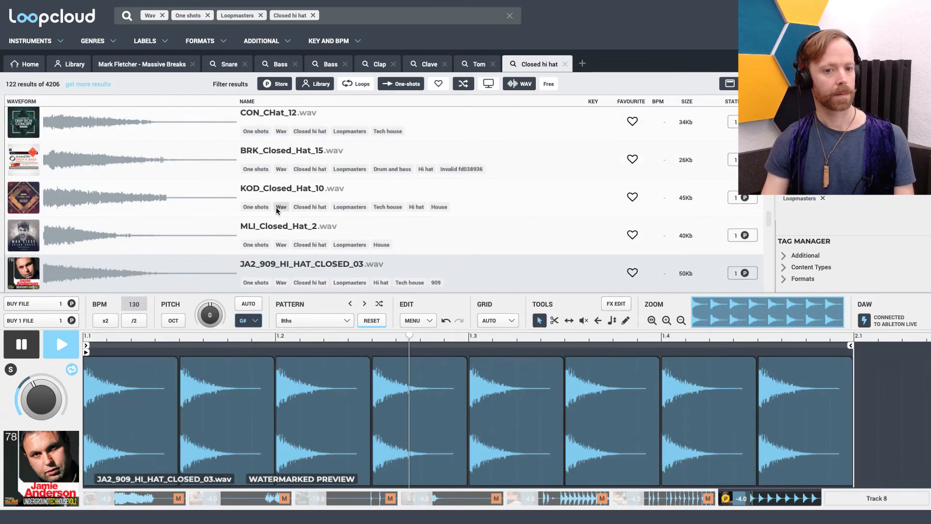
{"action": "scroll", "scroll_direction": "down", "scroll_amount": 3}
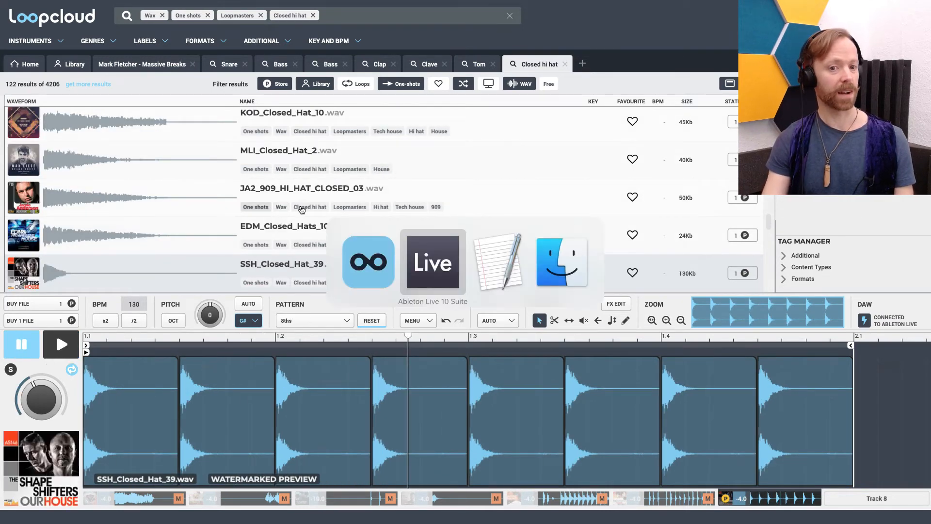
{"action": "left_click", "coordinate": [432, 261]}
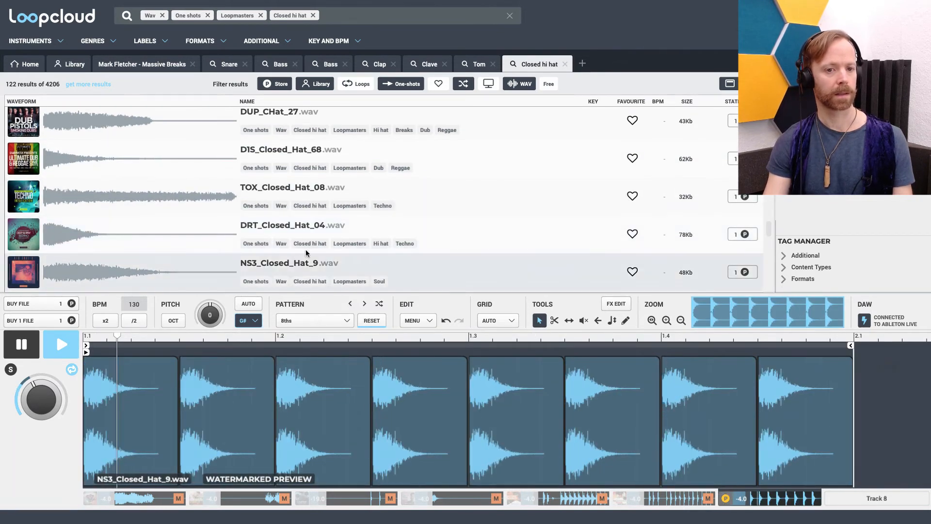
{"action": "scroll", "scroll_direction": "down", "scroll_amount": 3}
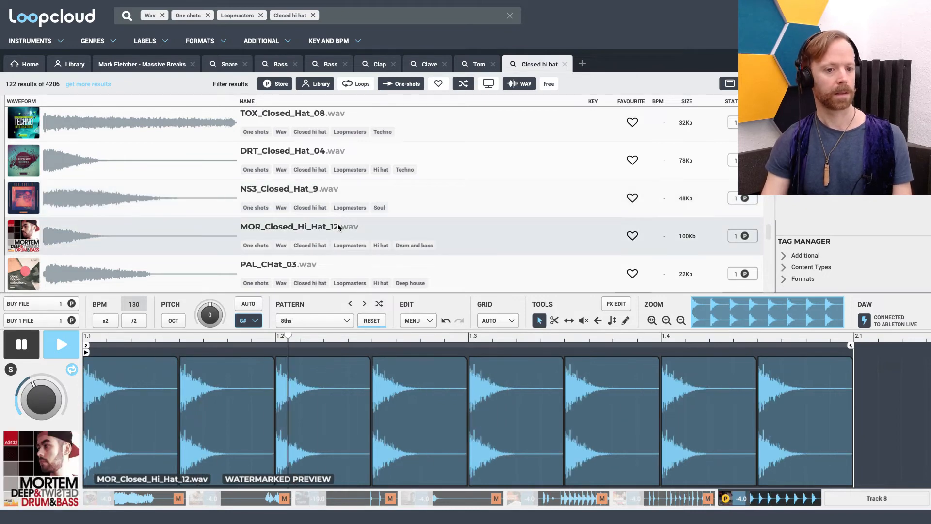
{"action": "left_click", "coordinate": [278, 264]}
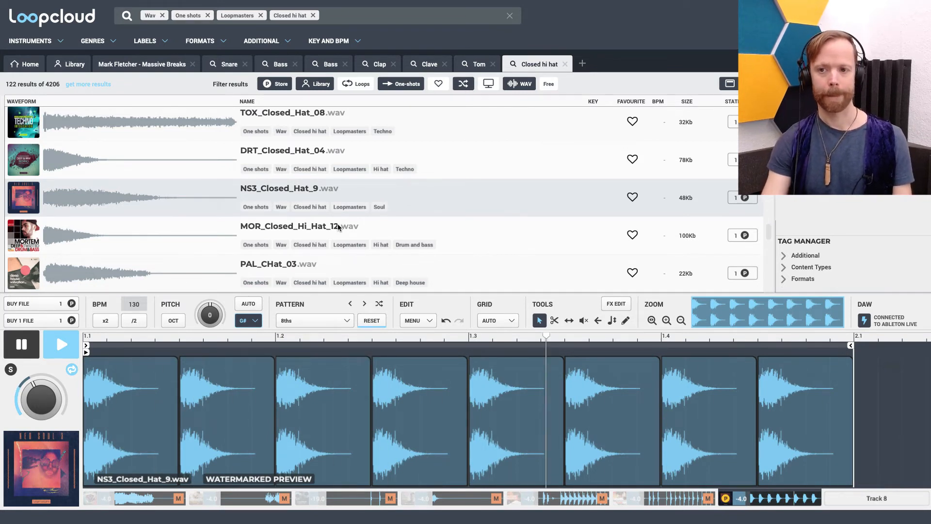
Step: Add NS3_Closed_Hat_9 to the library and lower alternate hits to about -6.3 dB in FX EDIT
{"action": "left_click", "coordinate": [278, 264]}
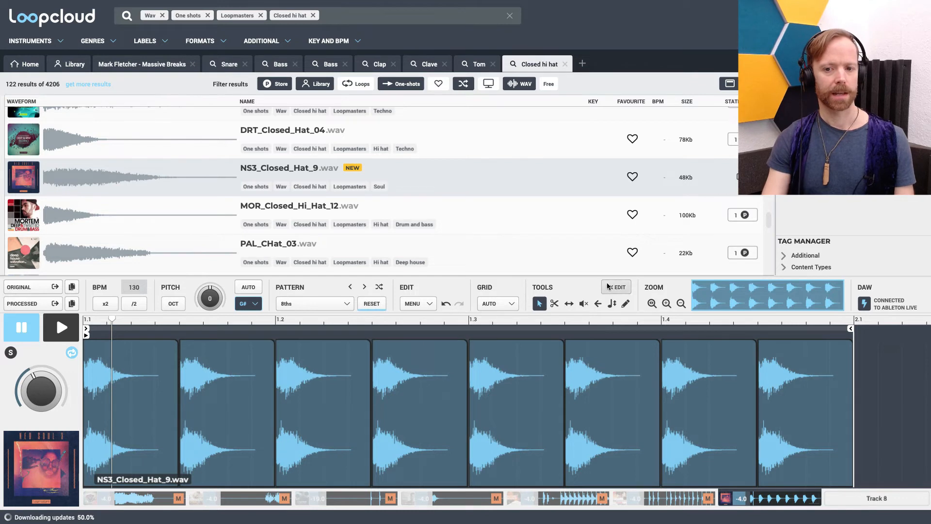
{"action": "left_click", "coordinate": [616, 287]}
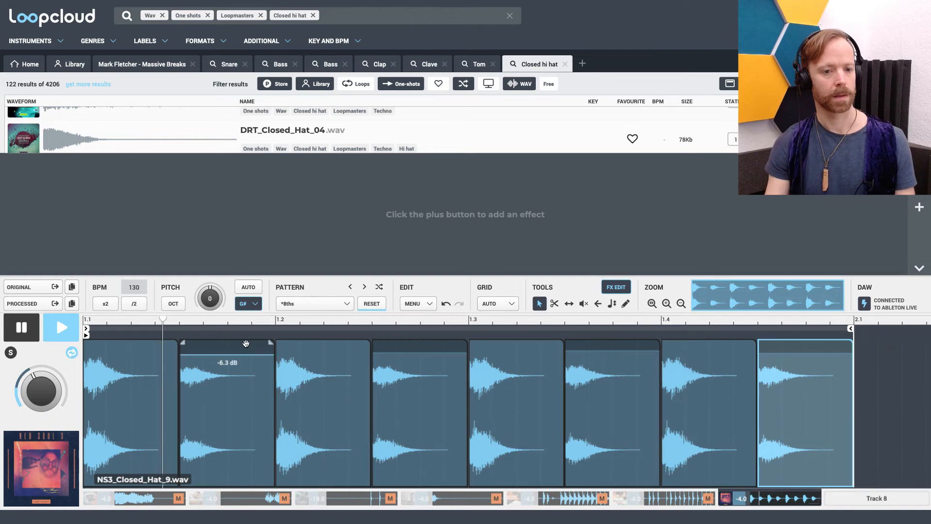
Step: Zoom in on the pattern and shift the start points of several hi-hat hits
{"action": "left_click", "coordinate": [59, 327]}
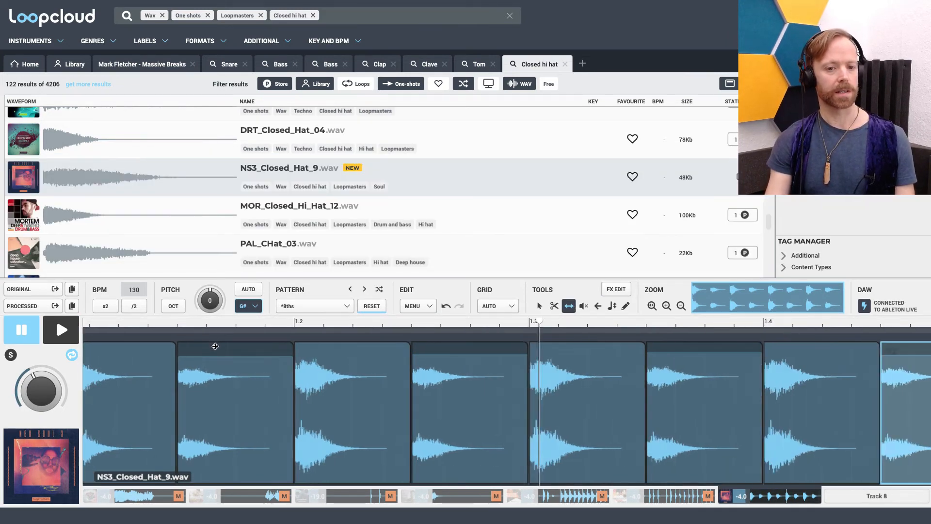
{"action": "left_click", "coordinate": [652, 305]}
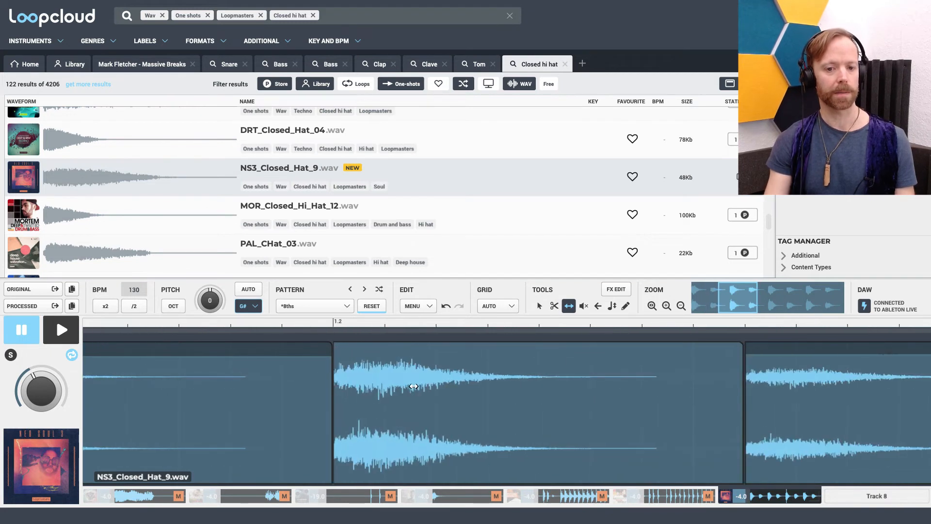
{"action": "mouse_move", "coordinate": [431, 389]}
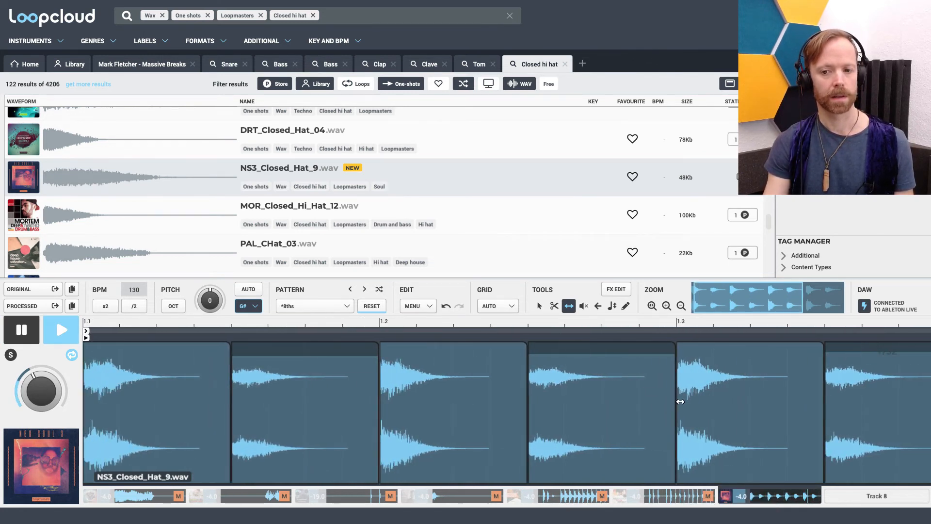
{"action": "left_click", "coordinate": [681, 306]}
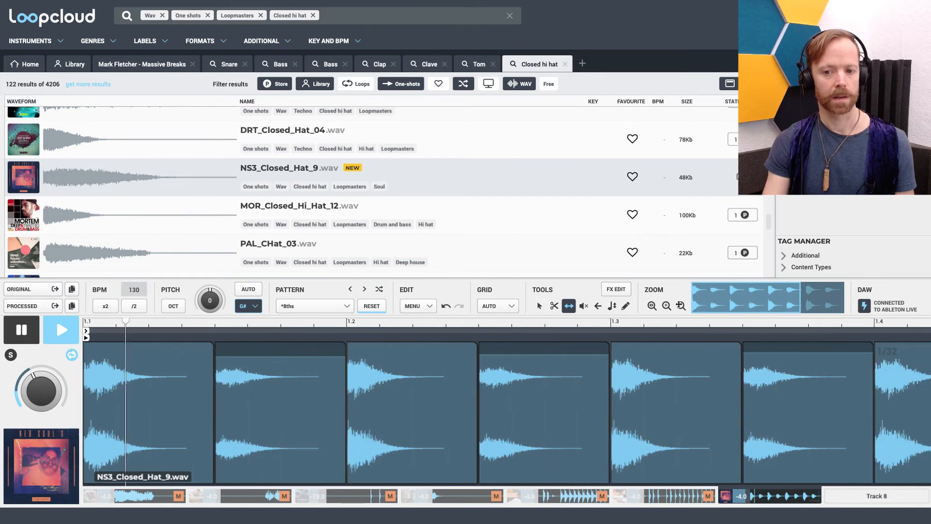
{"action": "left_click", "coordinate": [680, 306]}
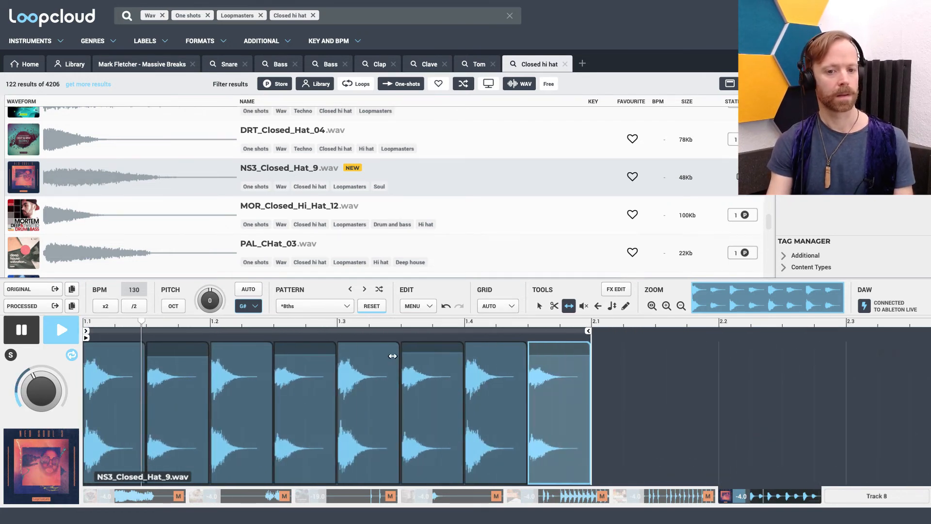
{"action": "left_click", "coordinate": [616, 289]}
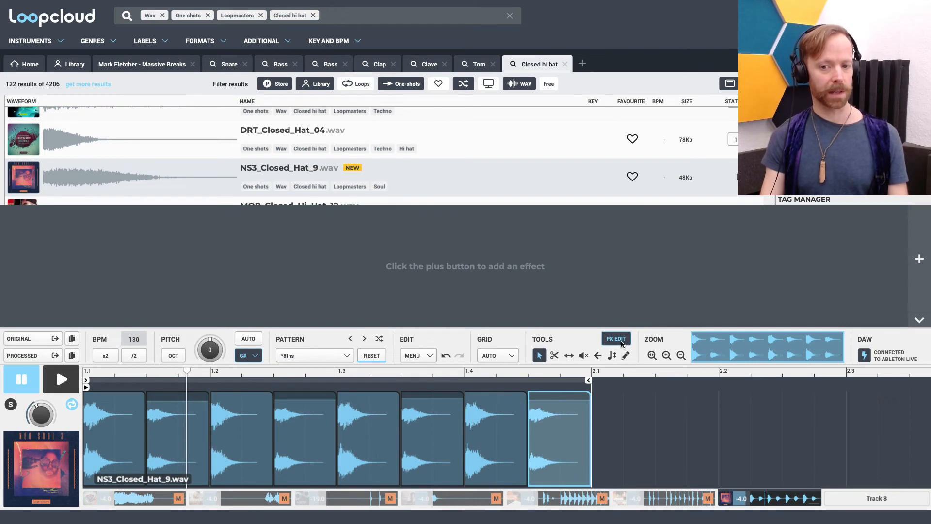
{"action": "mouse_move", "coordinate": [675, 321]}
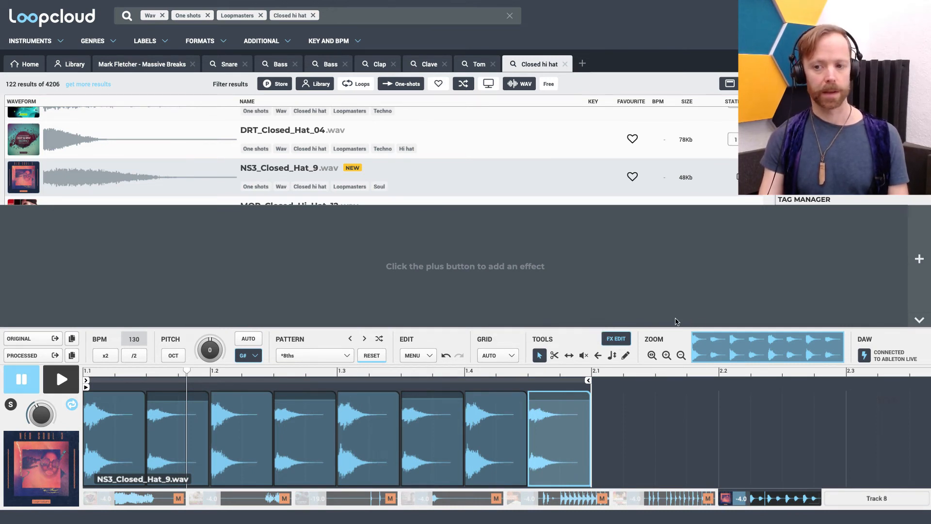
Step: Add a Factory Filter Default low-pass effect and split its lane at each slice
{"action": "left_click", "coordinate": [919, 258]}
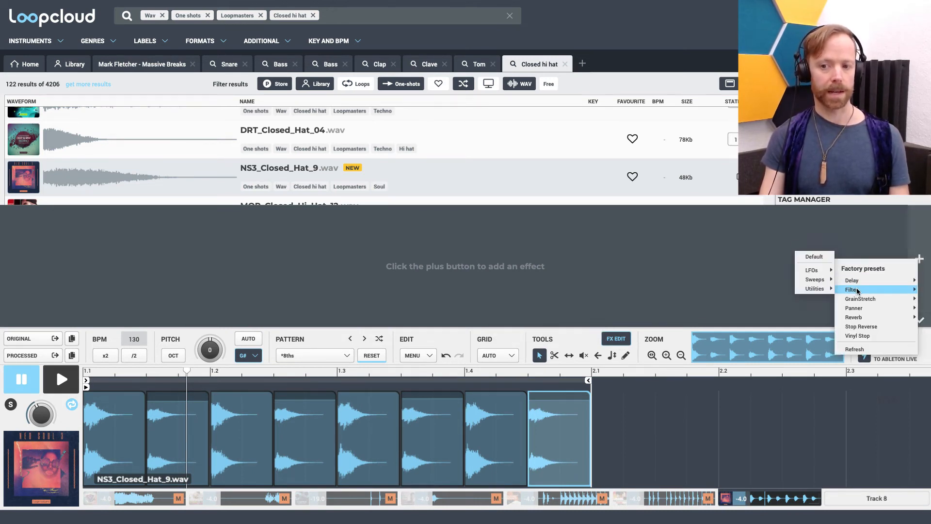
{"action": "left_click", "coordinate": [851, 289]}
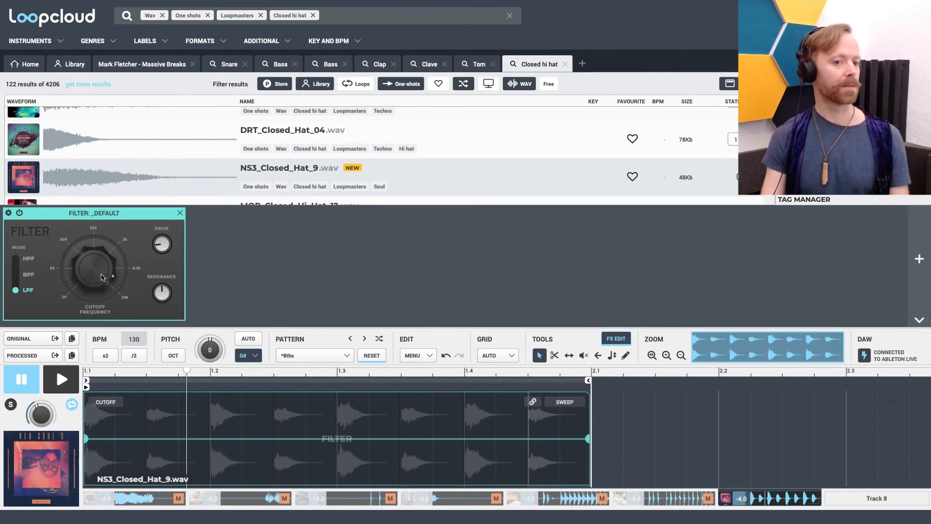
{"action": "mouse_move", "coordinate": [108, 254]}
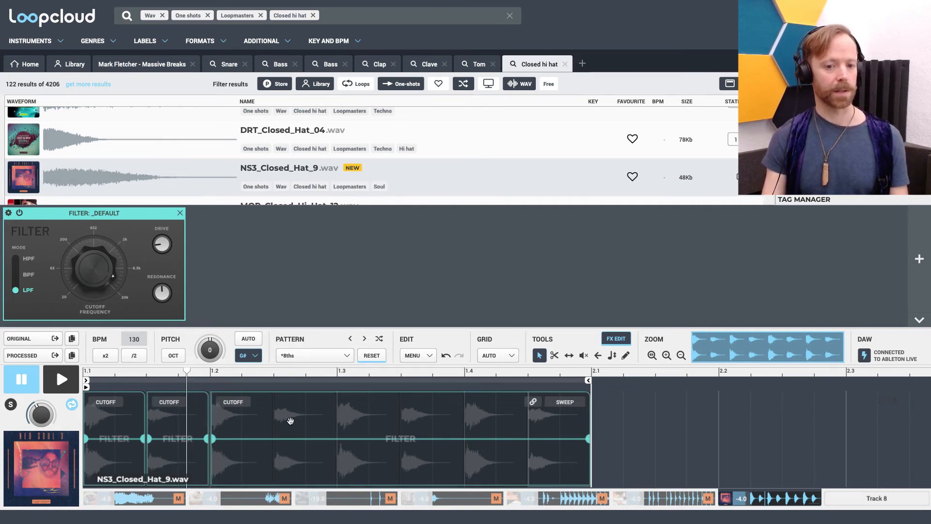
{"action": "mouse_move", "coordinate": [495, 382]}
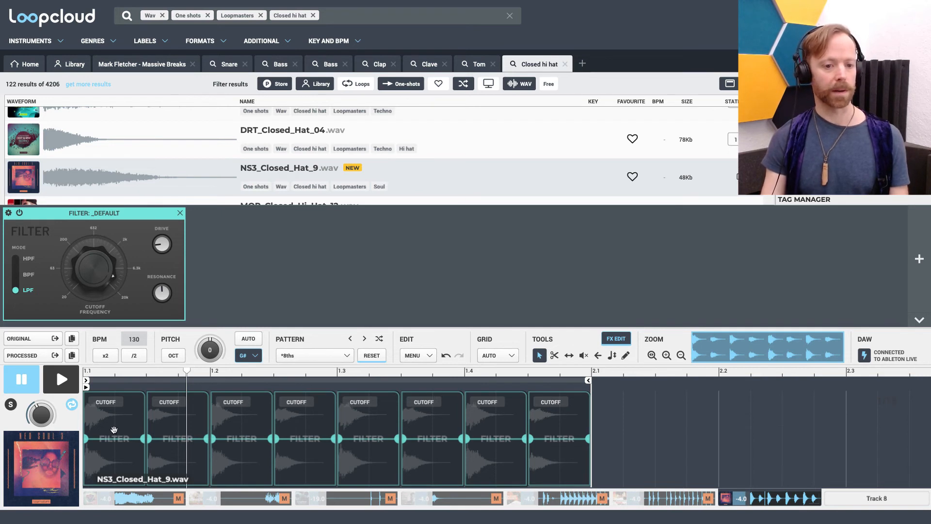
{"action": "mouse_move", "coordinate": [120, 408]}
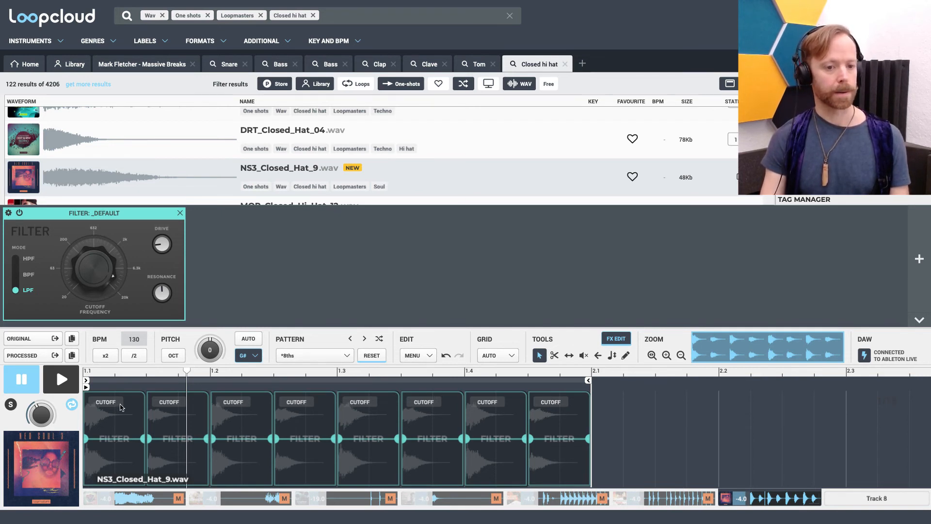
{"action": "mouse_move", "coordinate": [104, 271]}
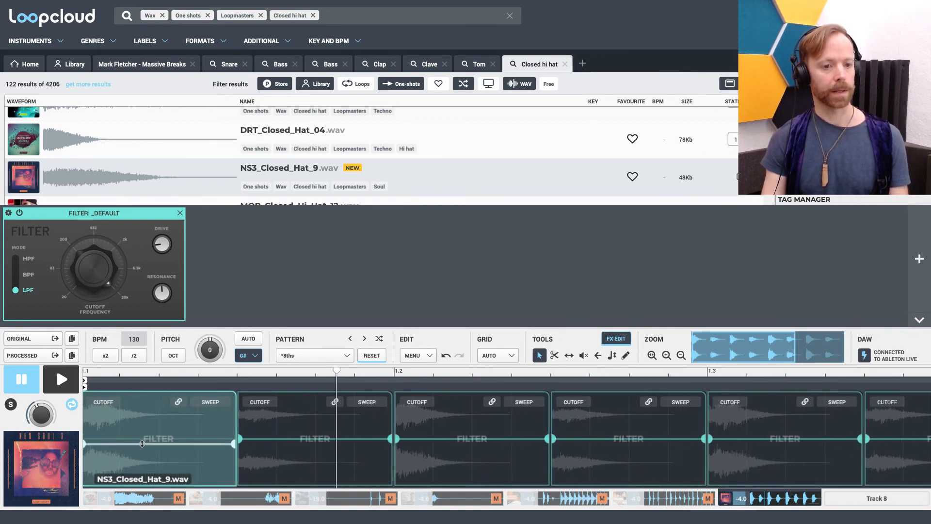
Step: Adjust the Cutoff Frequency sweep on each hit's filter region, then view the whole pattern
{"action": "left_click", "coordinate": [60, 379]}
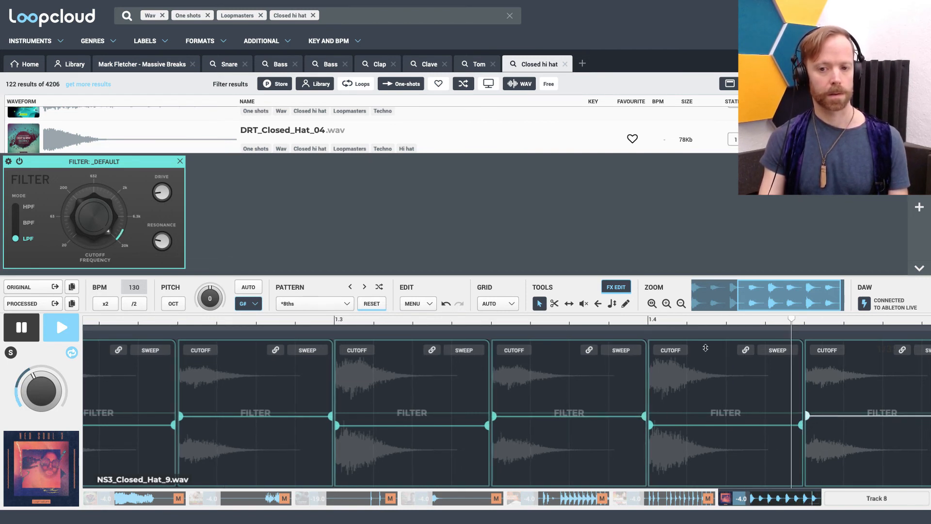
{"action": "scroll", "scroll_direction": "left", "scroll_amount": 3}
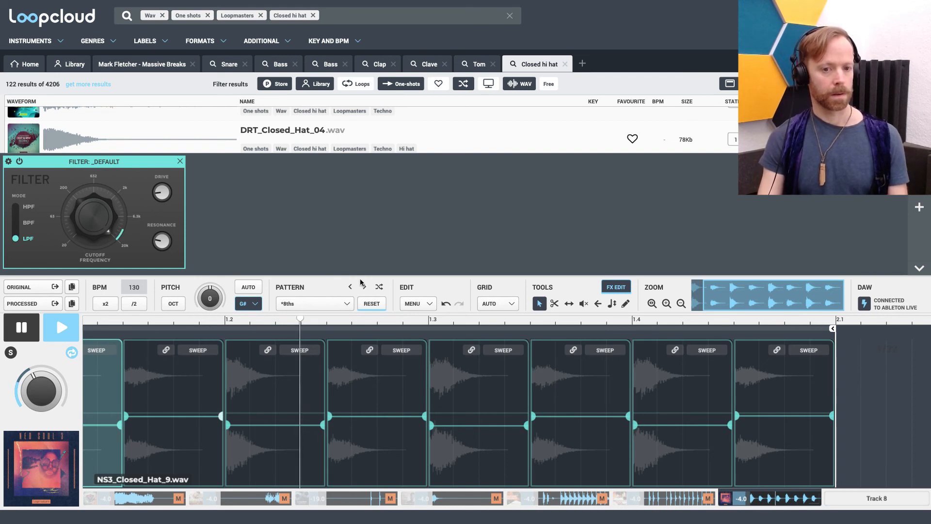
{"action": "left_click", "coordinate": [60, 327]}
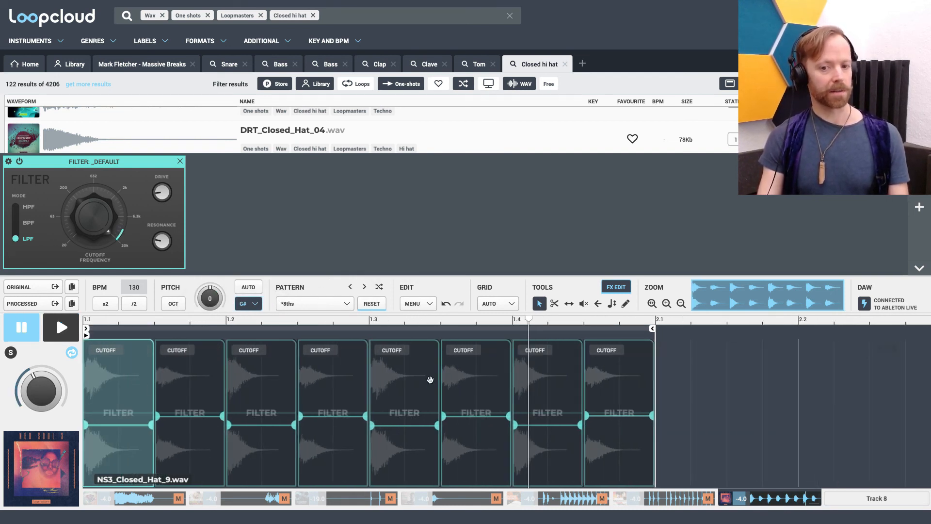
{"action": "mouse_move", "coordinate": [20, 303]}
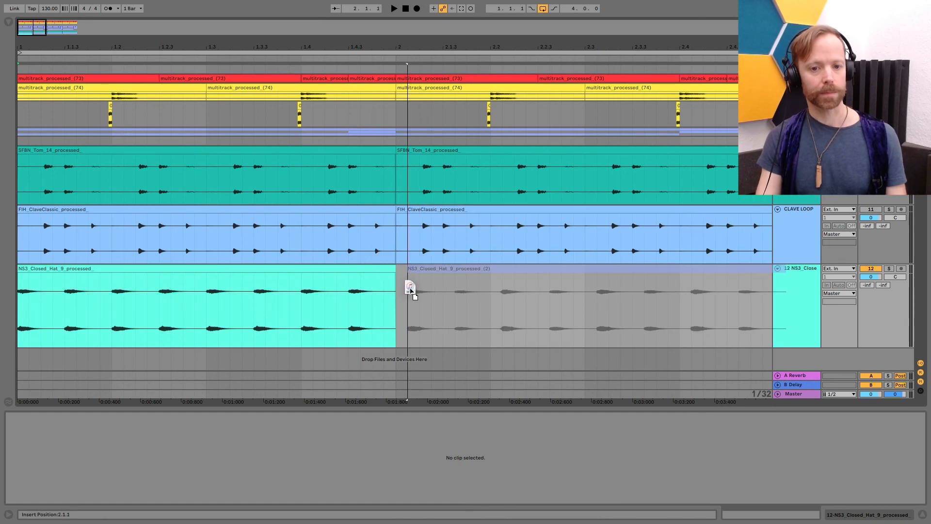
Step: Place the processed (2) hi-hat clip on the track and fill bars 1-2, removing the old clip
{"action": "left_click", "coordinate": [534, 305]}
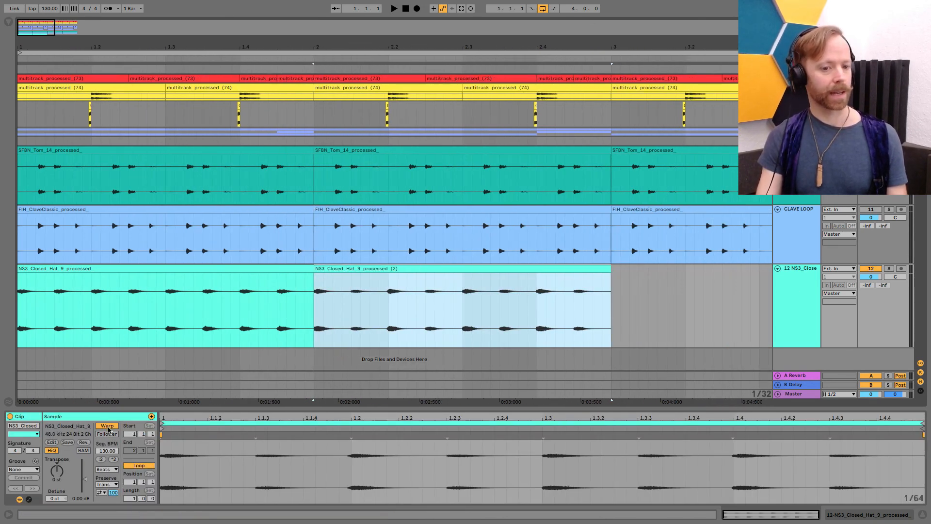
{"action": "left_click", "coordinate": [107, 426]}
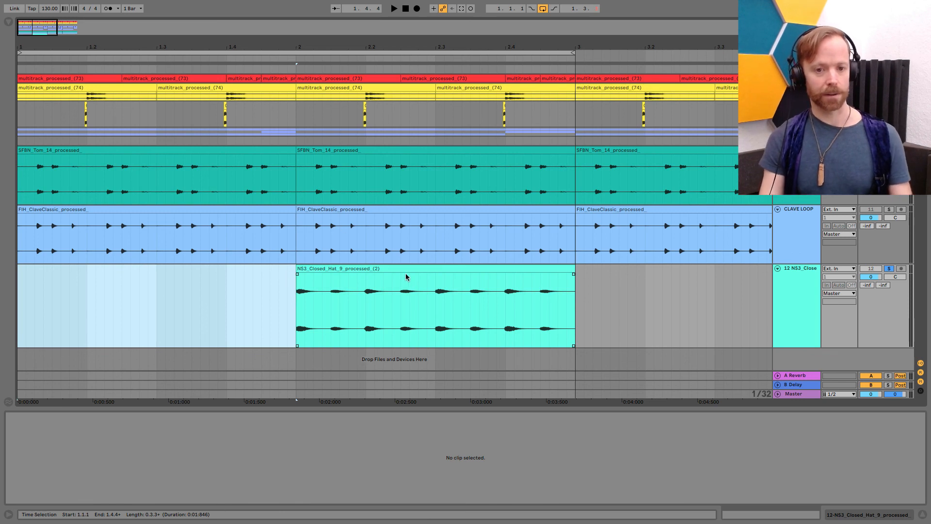
{"action": "left_click", "coordinate": [154, 306]}
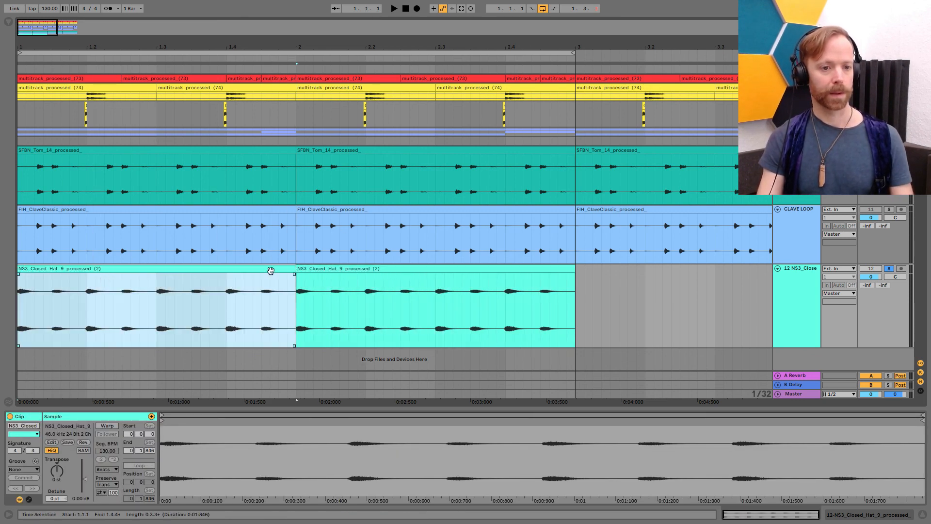